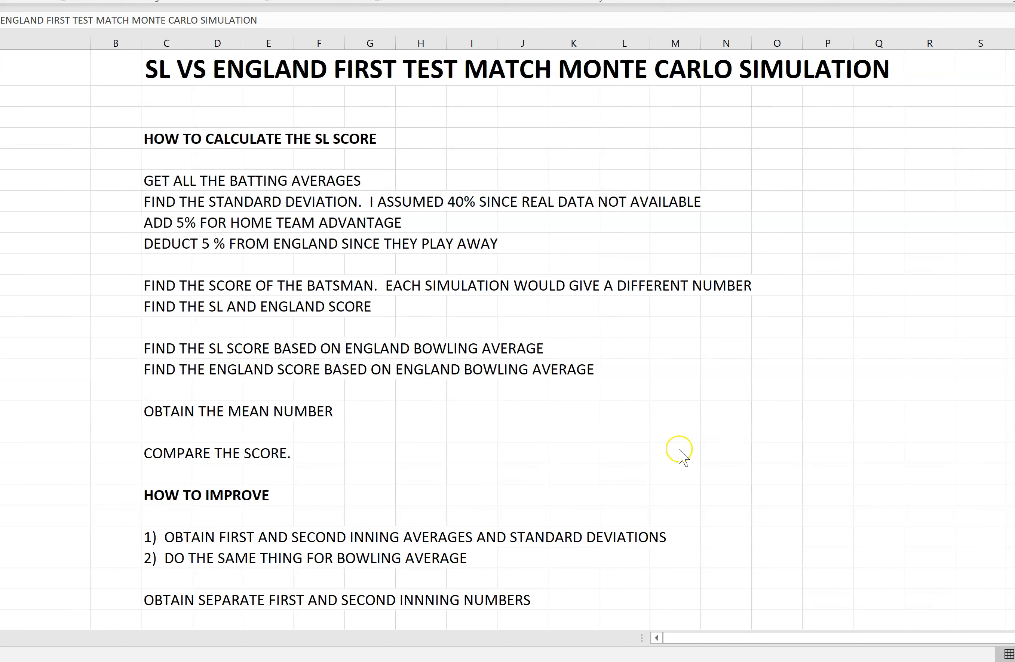
mouse_move(394, 427)
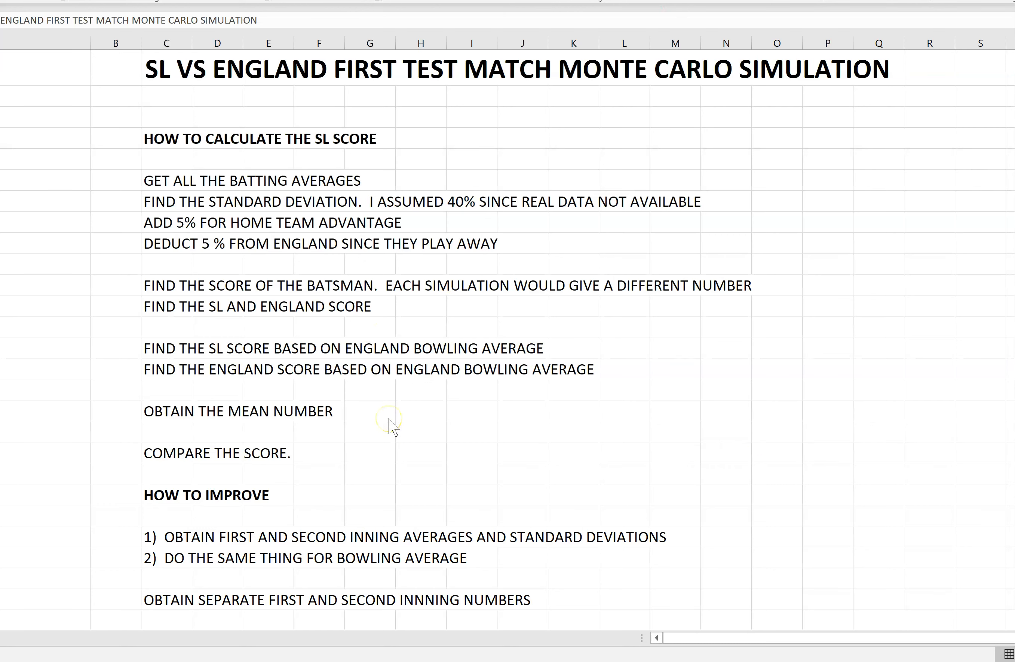
mouse_move(406, 210)
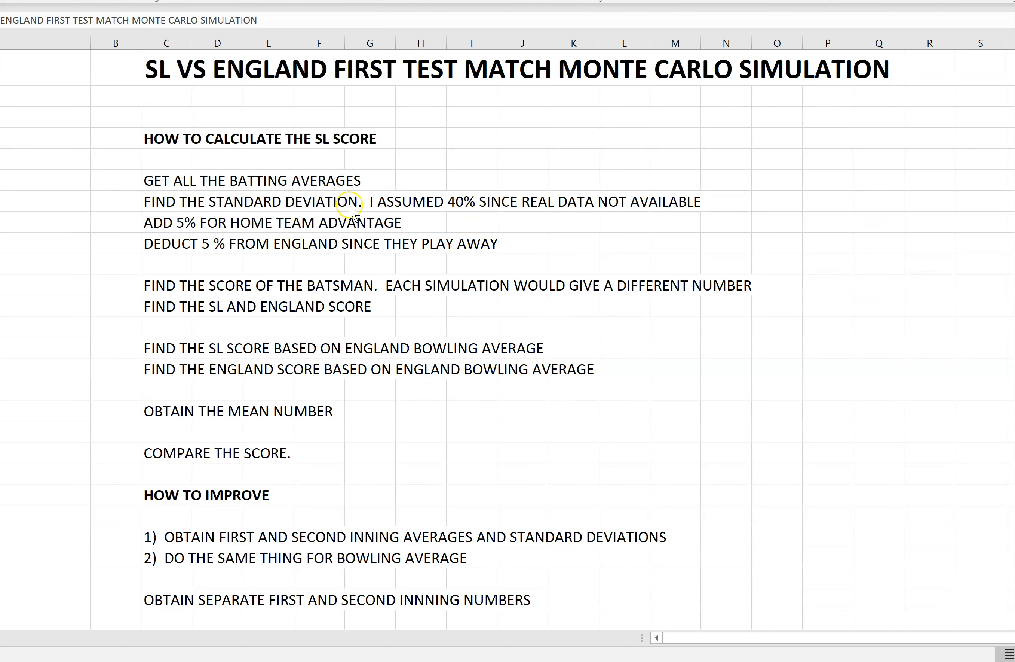
mouse_move(349, 215)
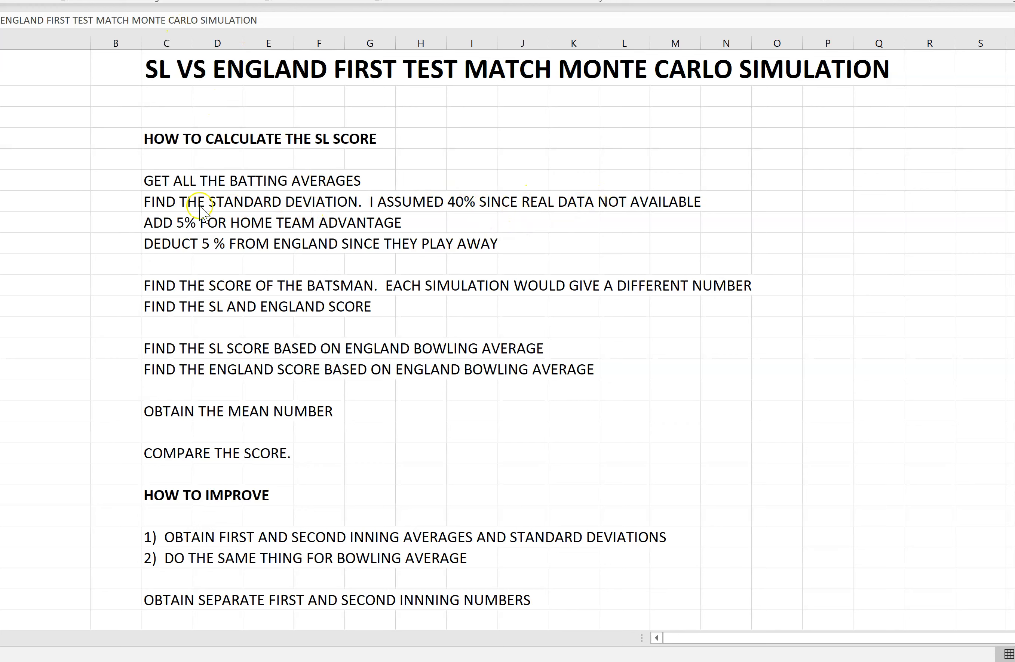
mouse_move(173, 233)
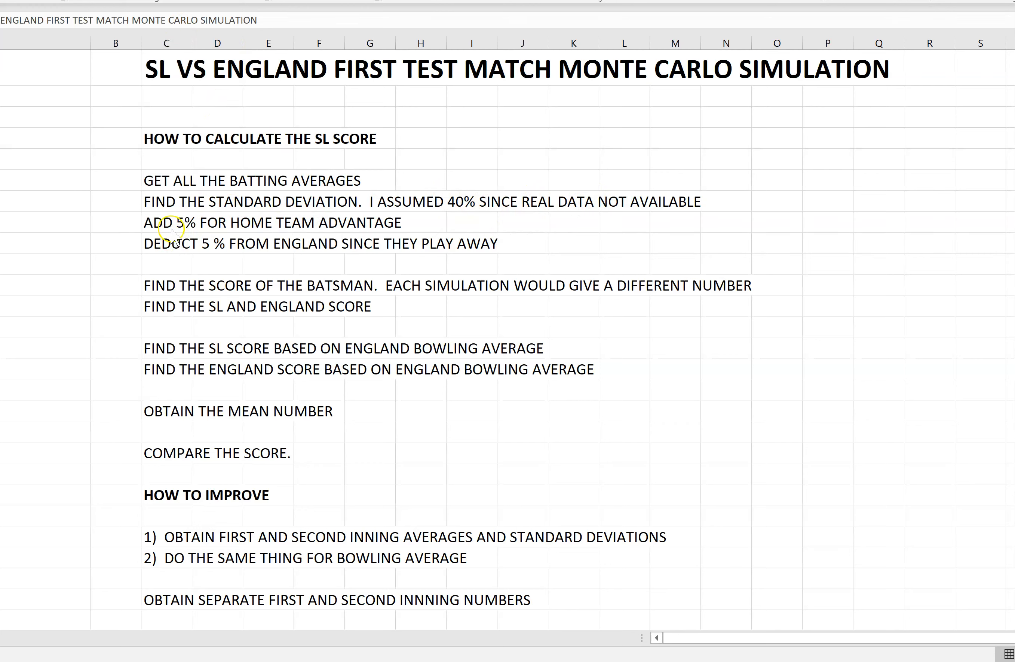
mouse_move(375, 226)
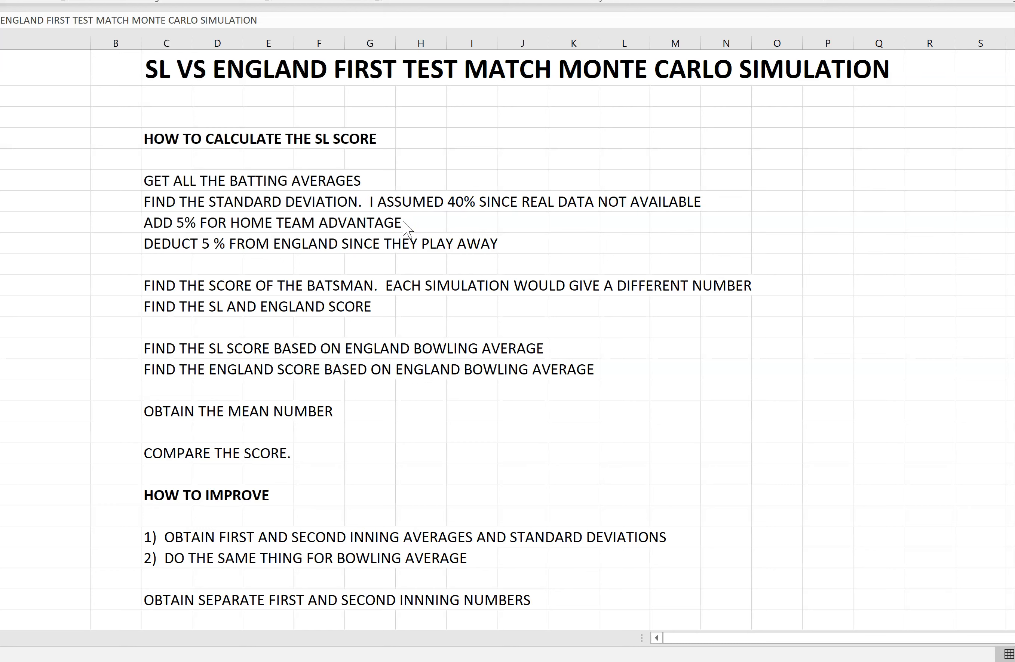
mouse_move(412, 219)
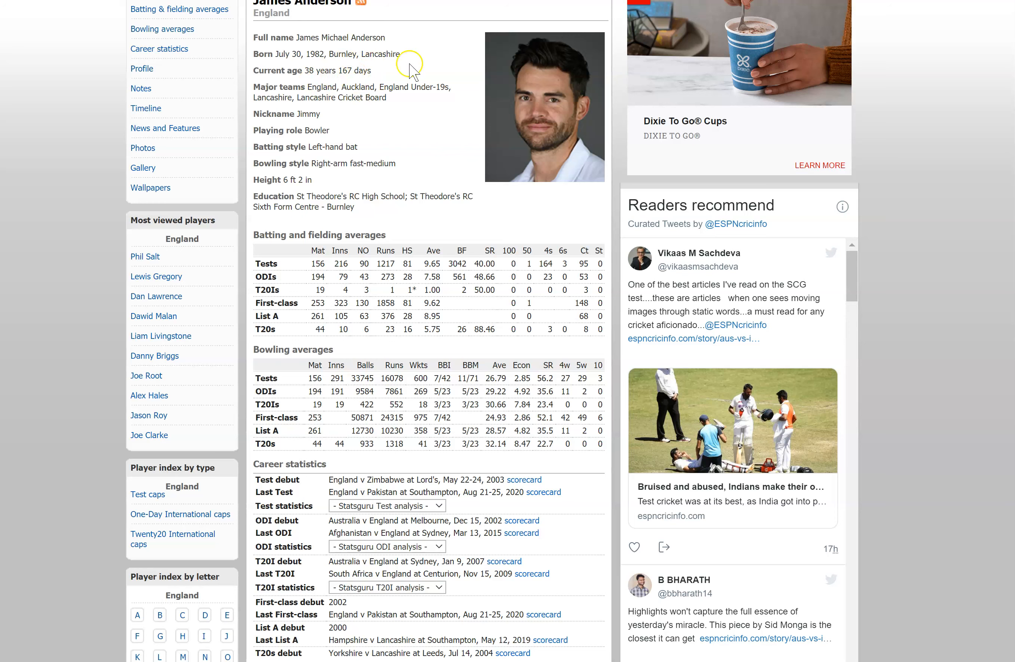
mouse_move(289, 288)
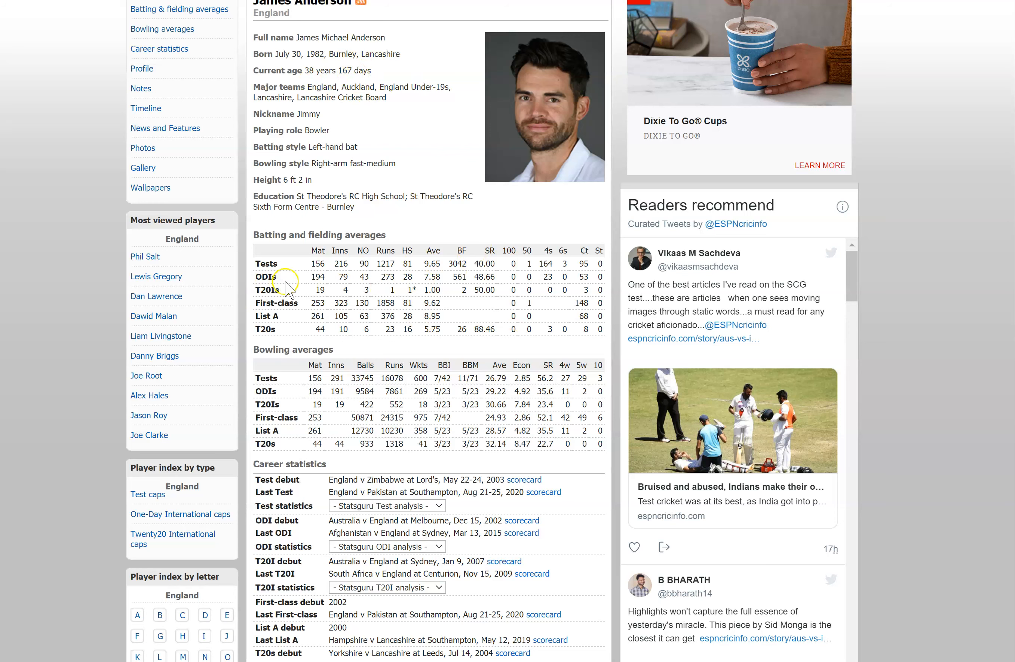
mouse_move(435, 273)
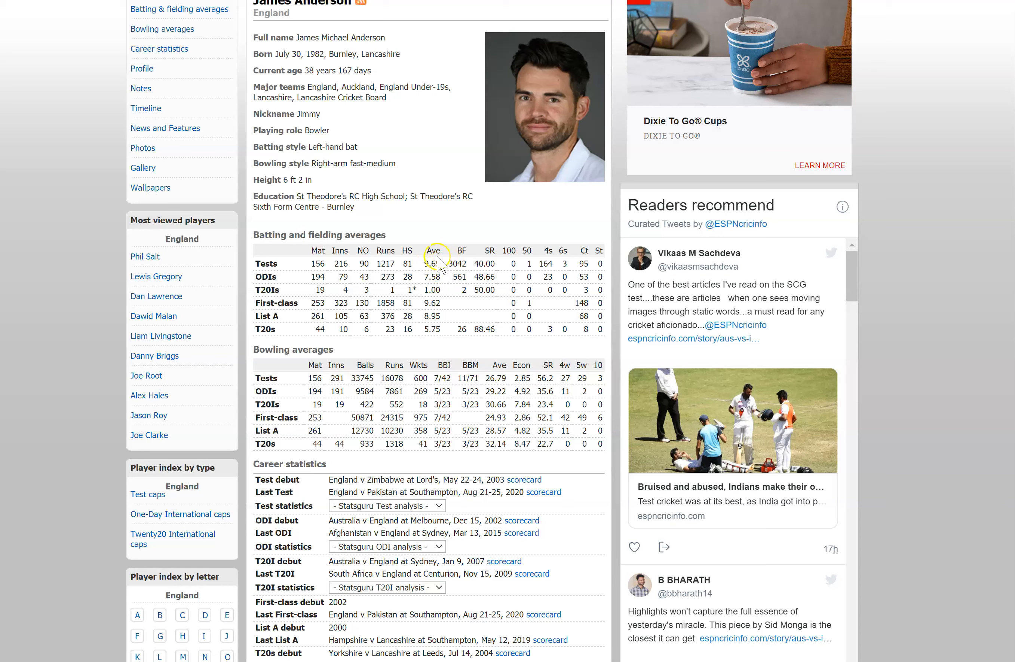
mouse_move(418, 463)
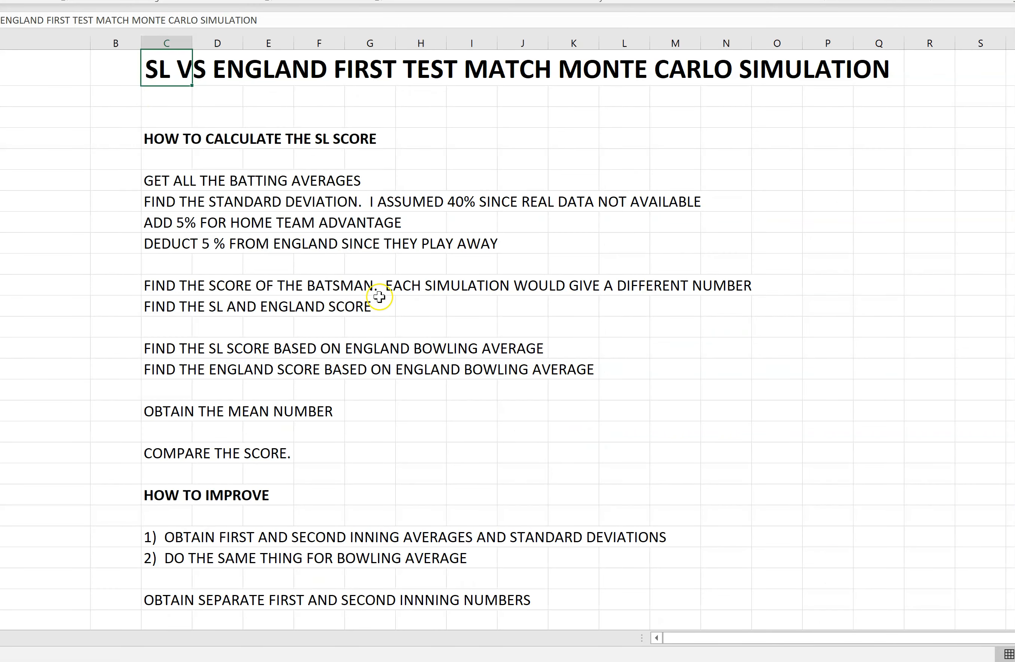
mouse_move(378, 297)
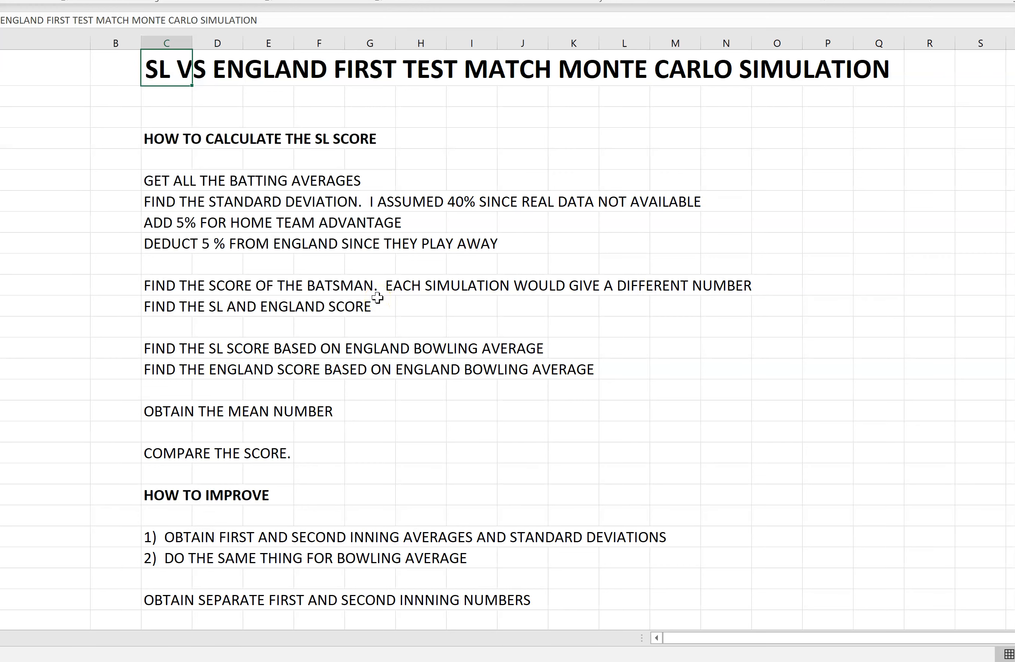
scroll(down, 3)
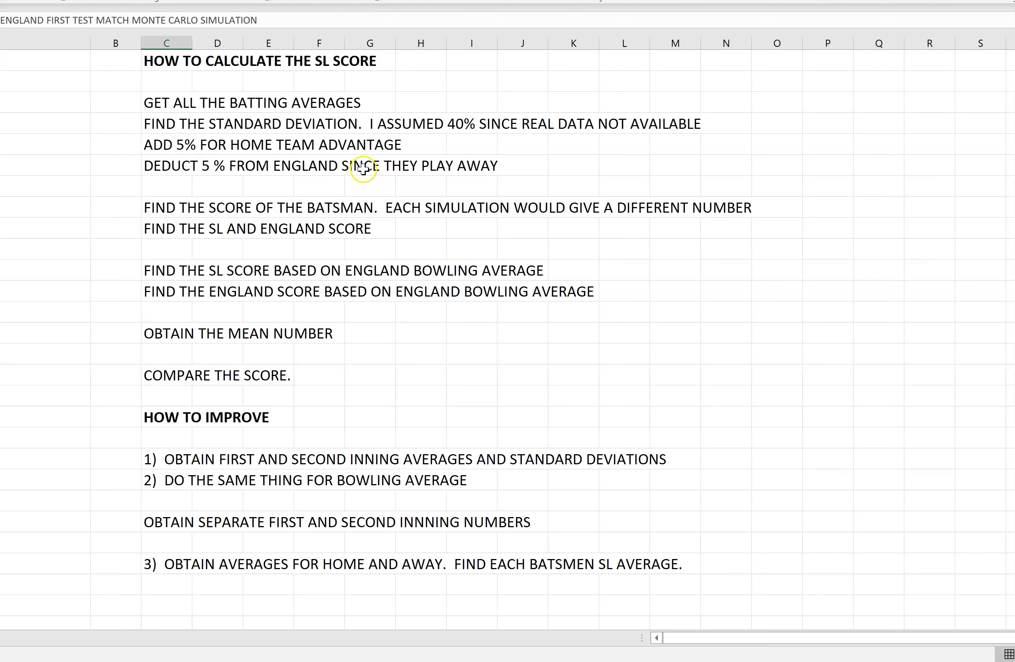
mouse_move(372, 160)
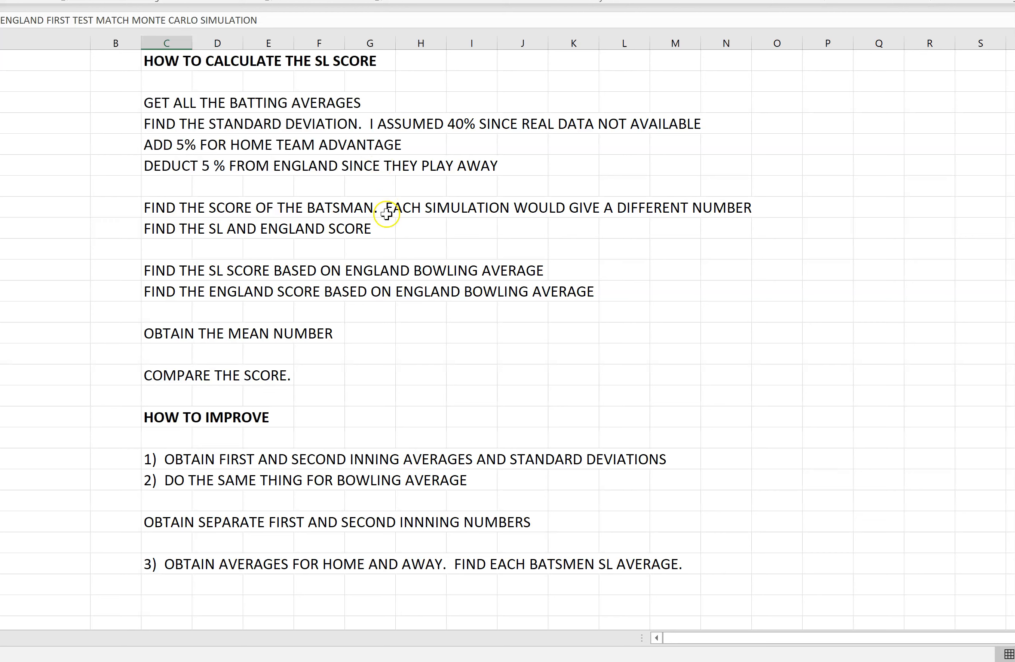
mouse_move(560, 193)
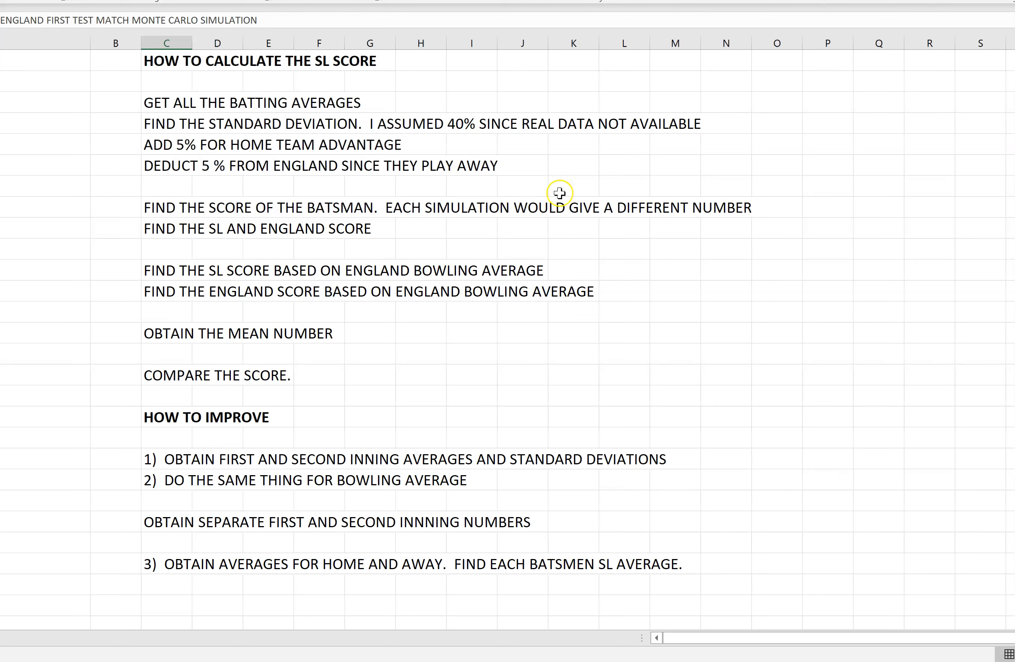
scroll(down, 3)
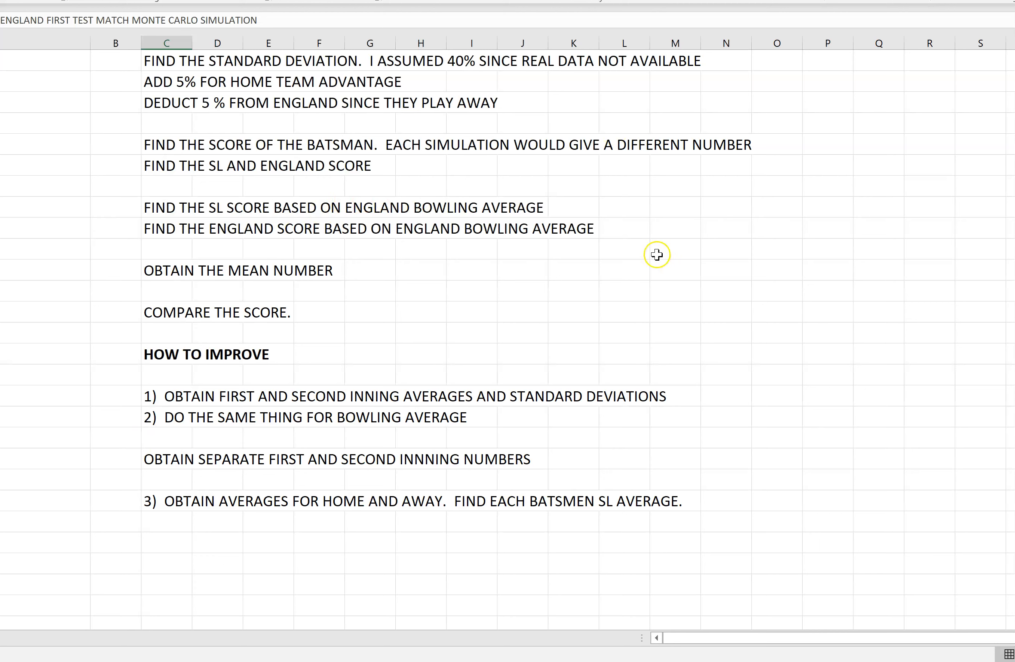
mouse_move(197, 206)
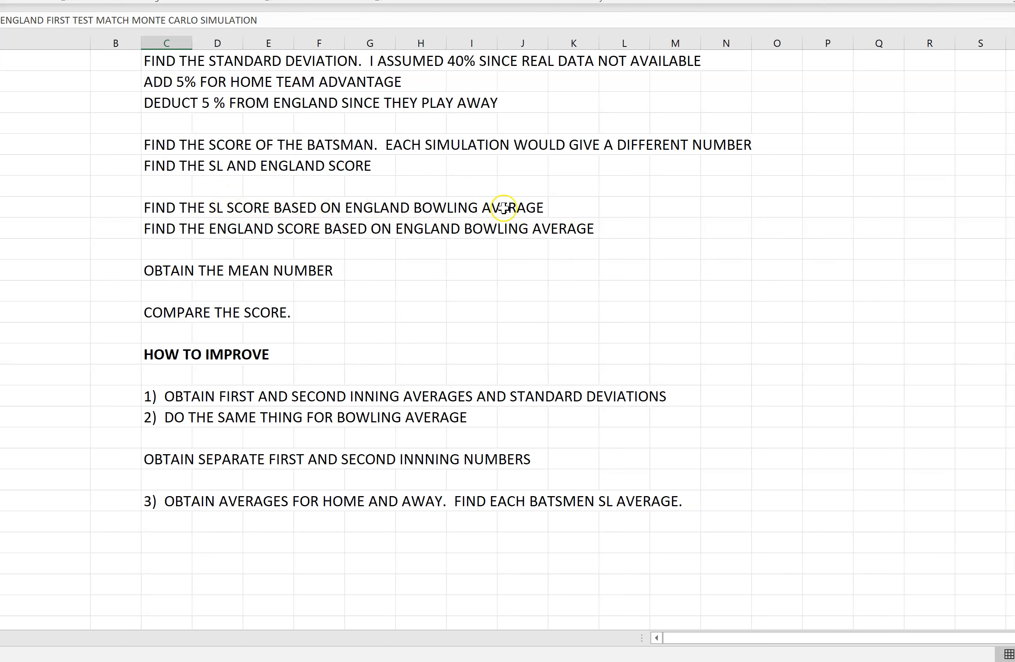
mouse_move(268, 238)
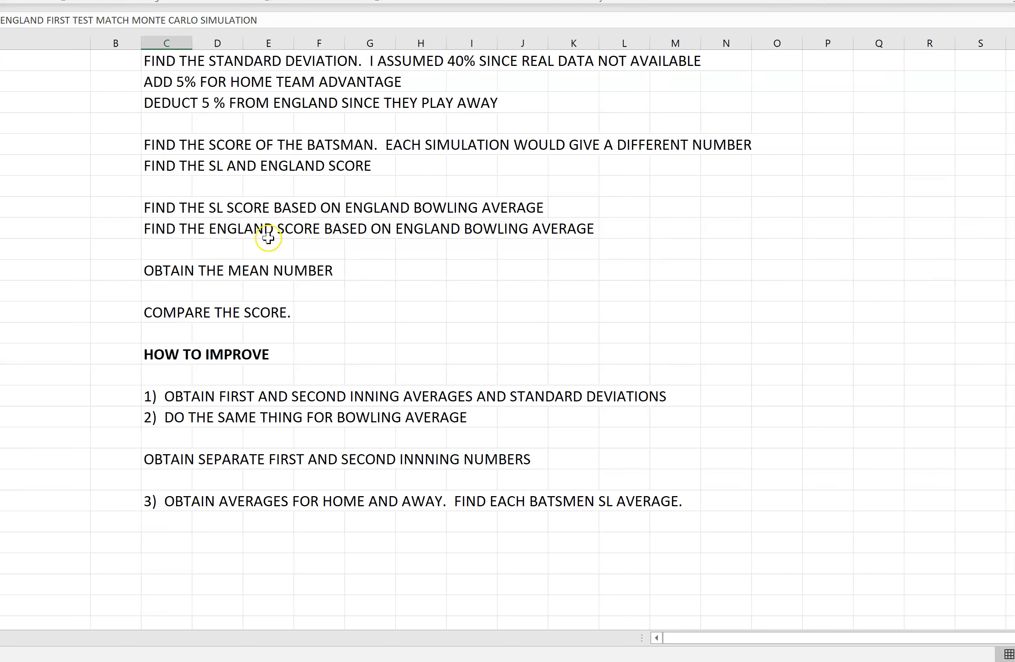
mouse_move(553, 246)
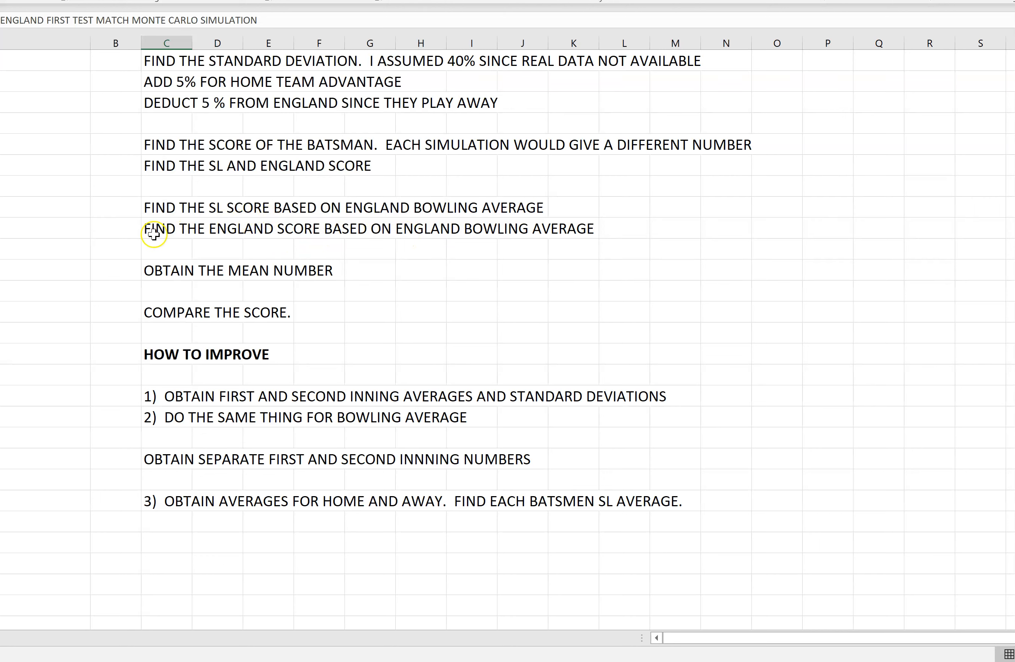
- Reword the note to 'find the England score based on Sri Lankan bowling average'
click(154, 234)
text(SRI)
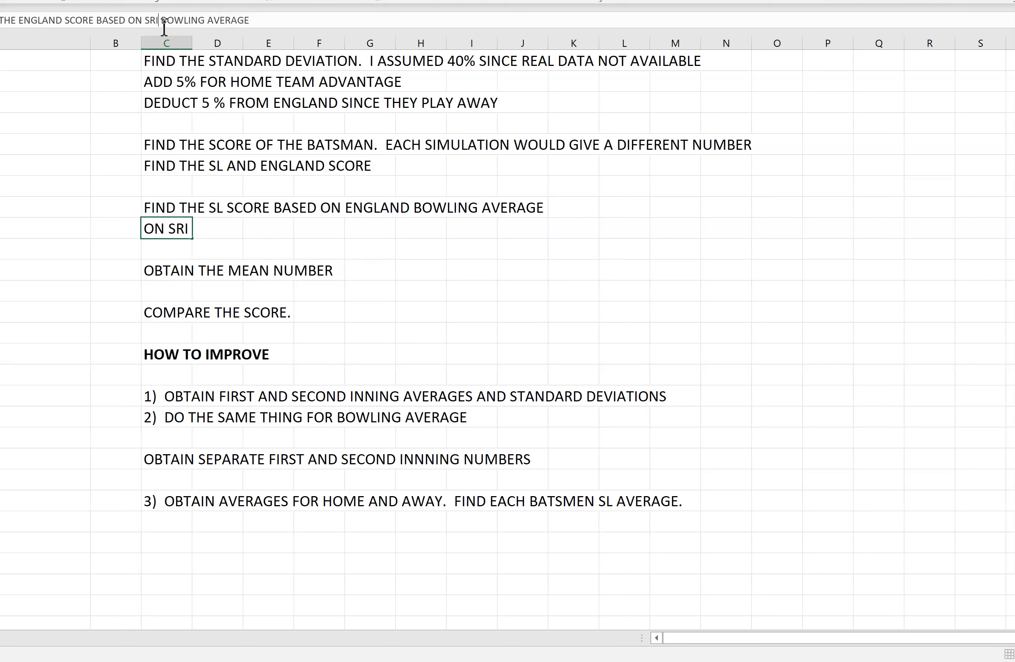
text(LANKA)
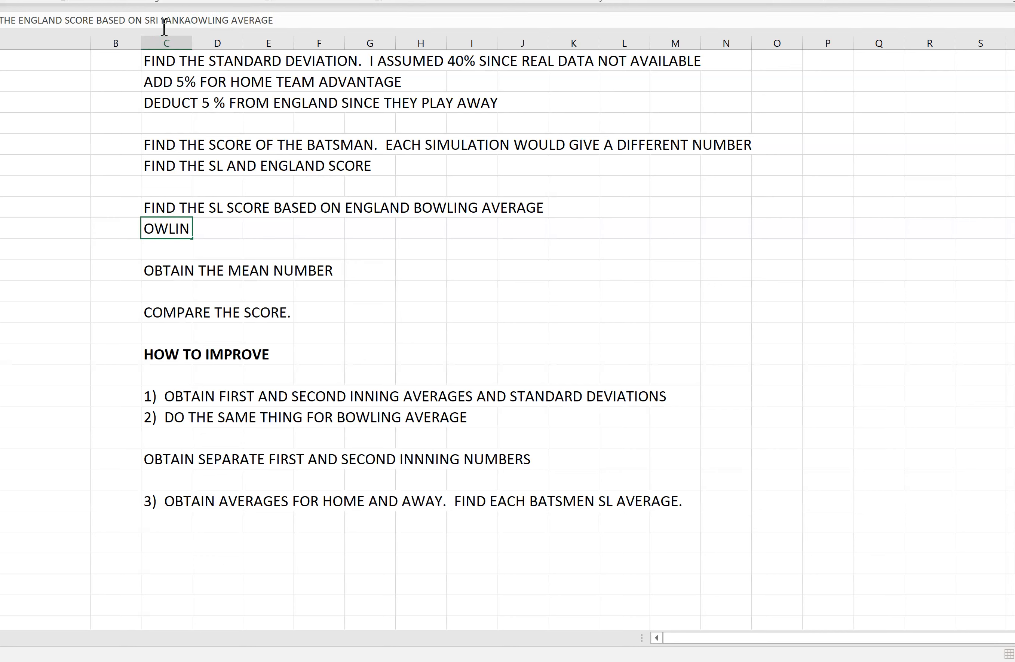
text(LANKAI)
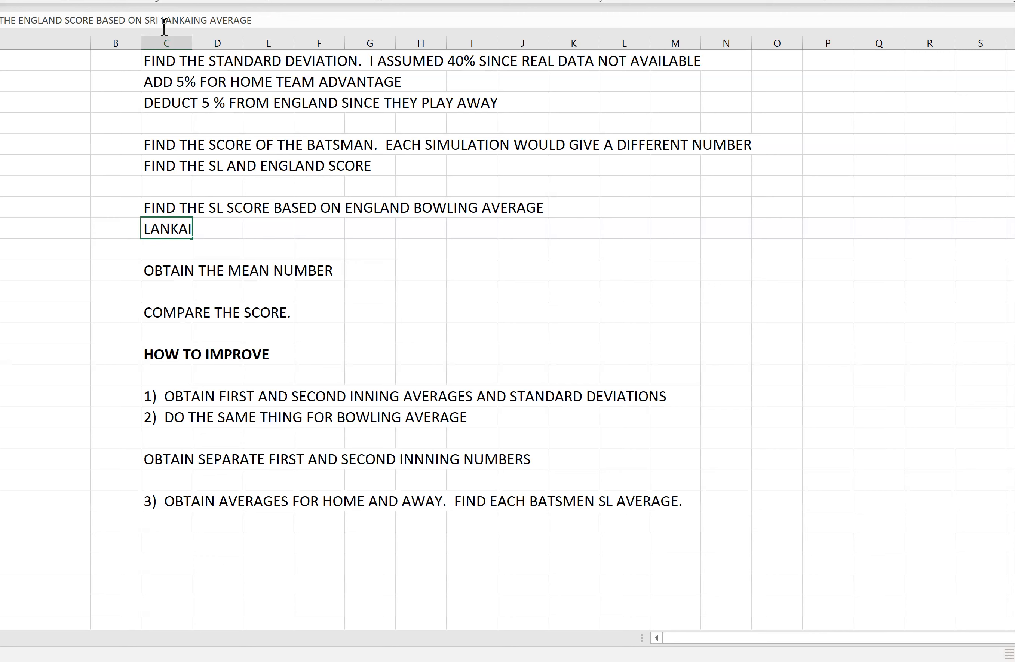
text(BOING)
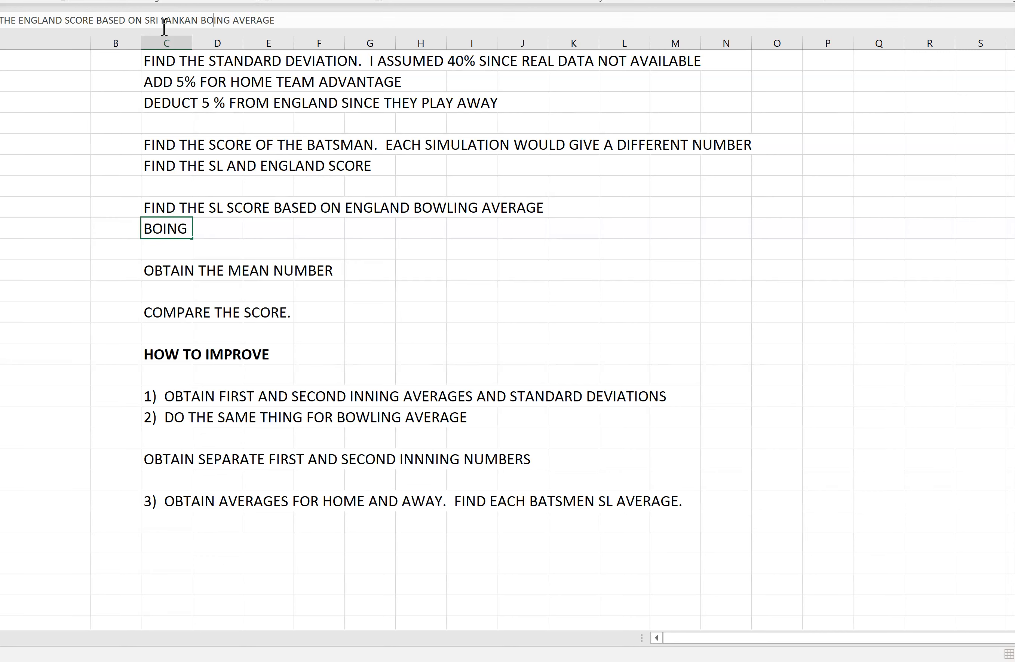
text(BOWLI)
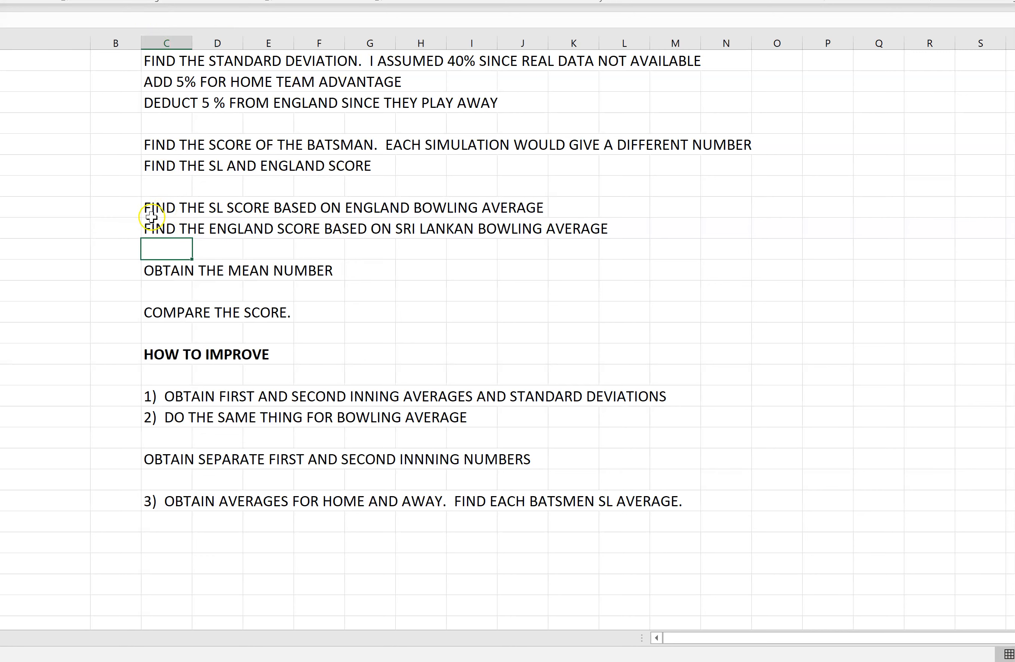
click(194, 270)
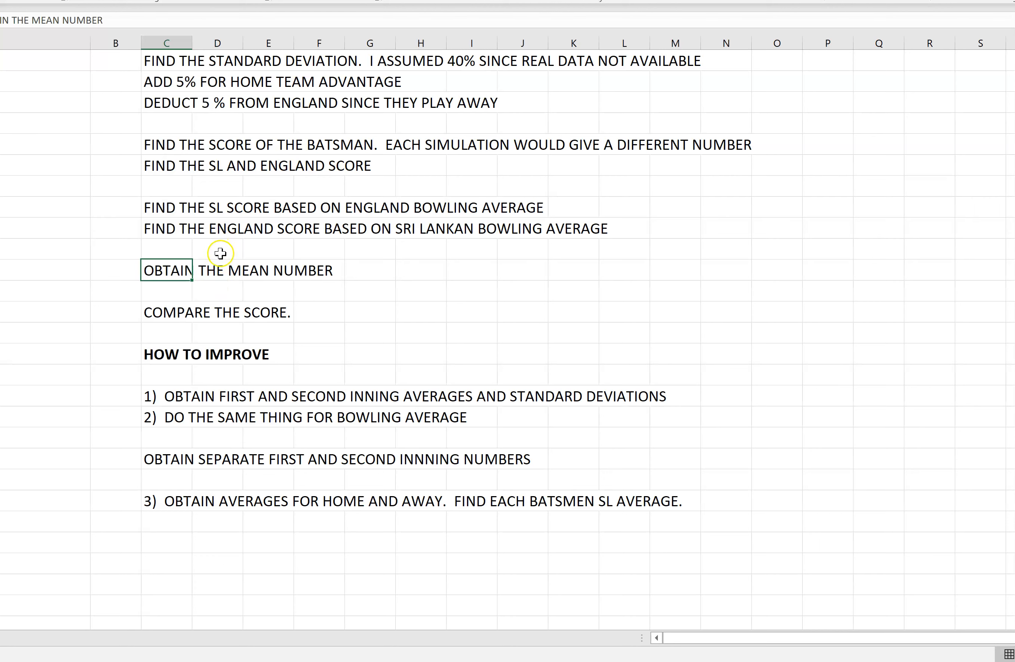
mouse_move(281, 258)
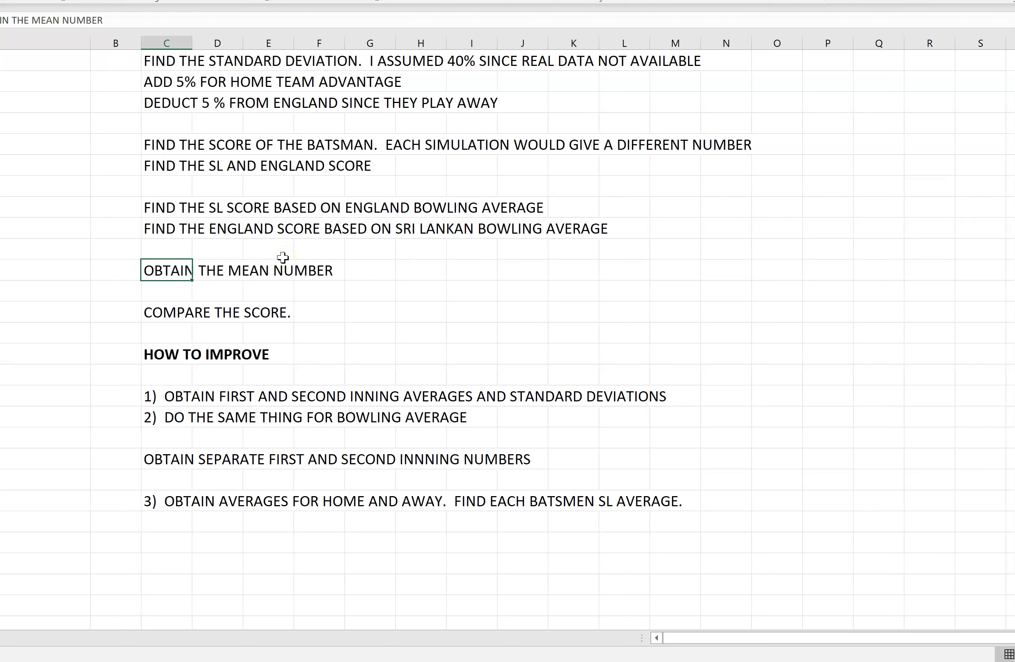
mouse_move(267, 254)
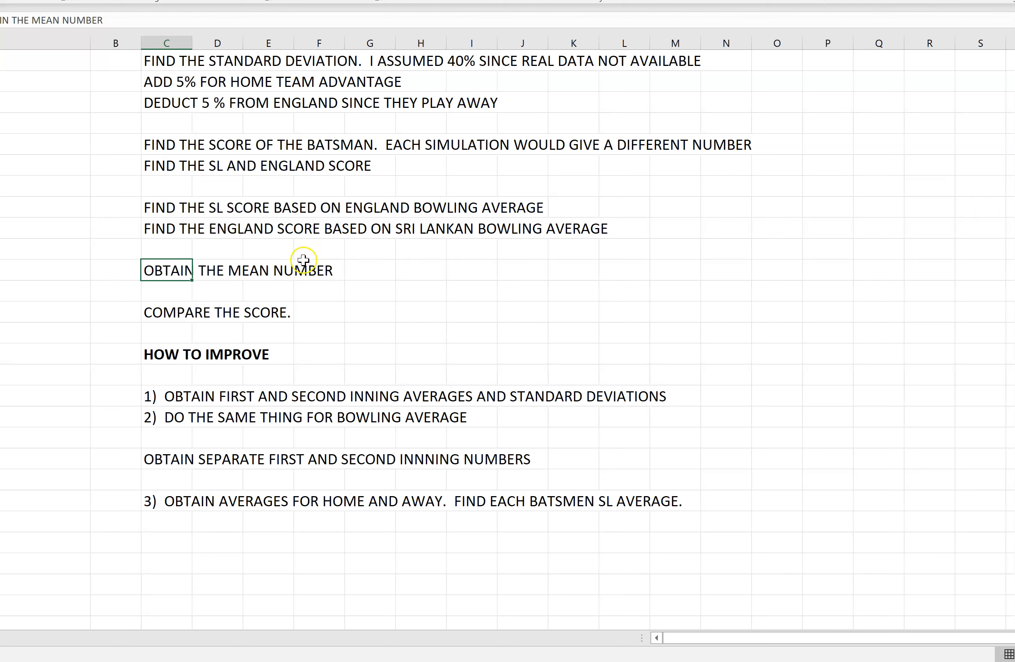
mouse_move(165, 312)
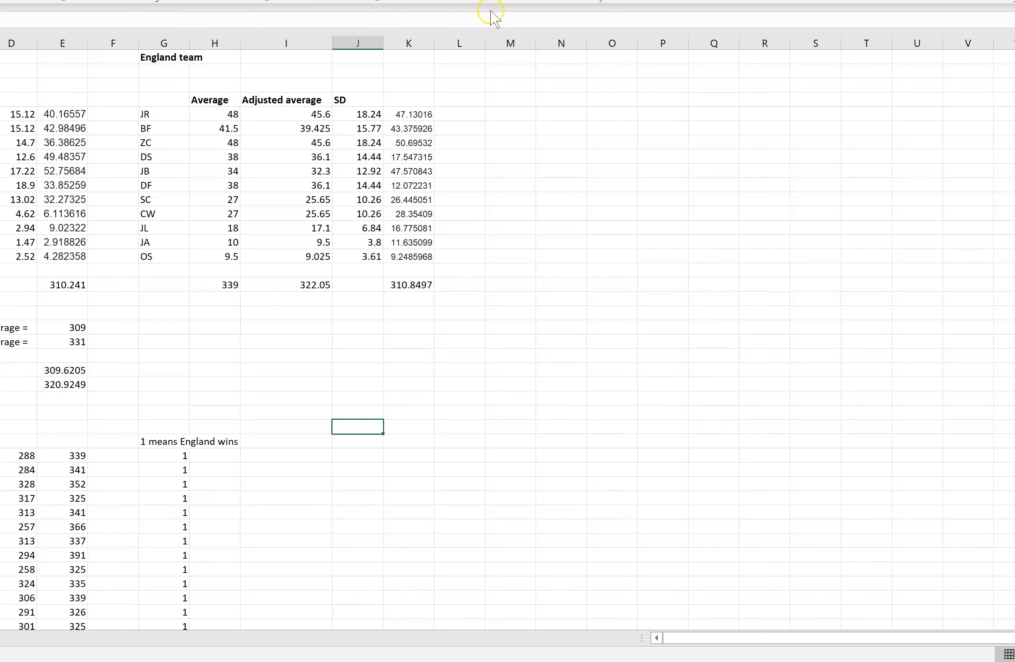
- Review the adjusted average and SD formulas for DK in C5 and D5
scroll(left, 3)
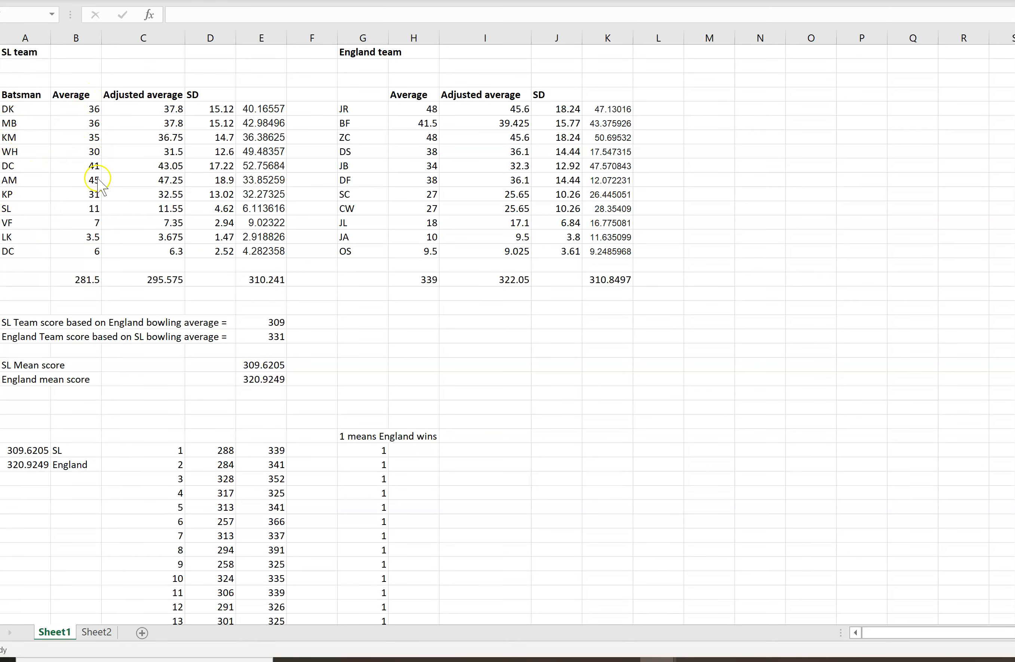
mouse_move(173, 100)
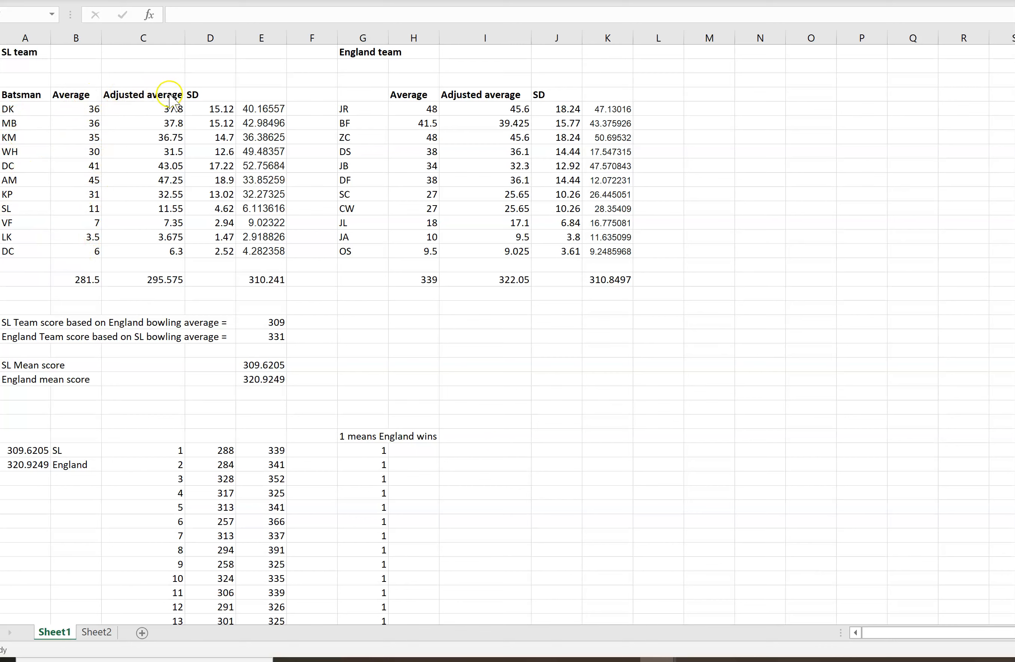
click(142, 108)
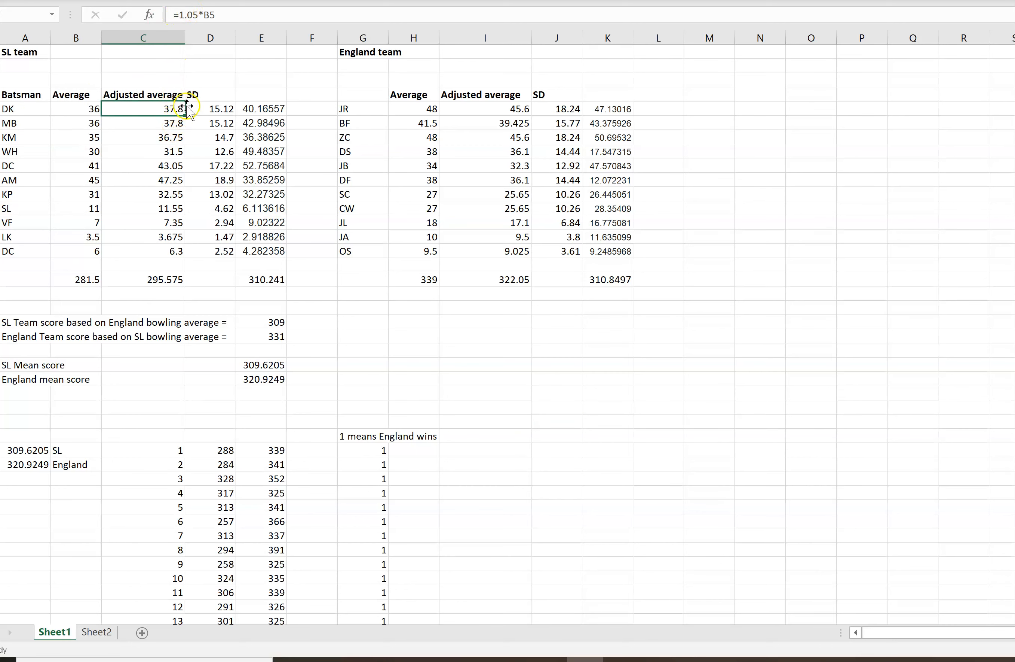
click(211, 94)
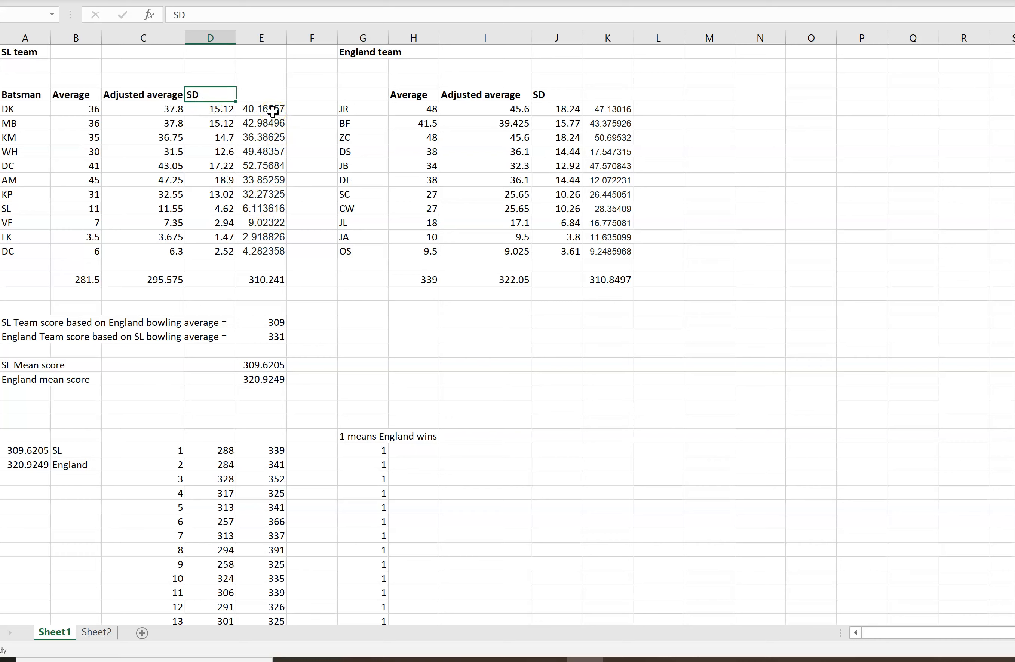
click(261, 108)
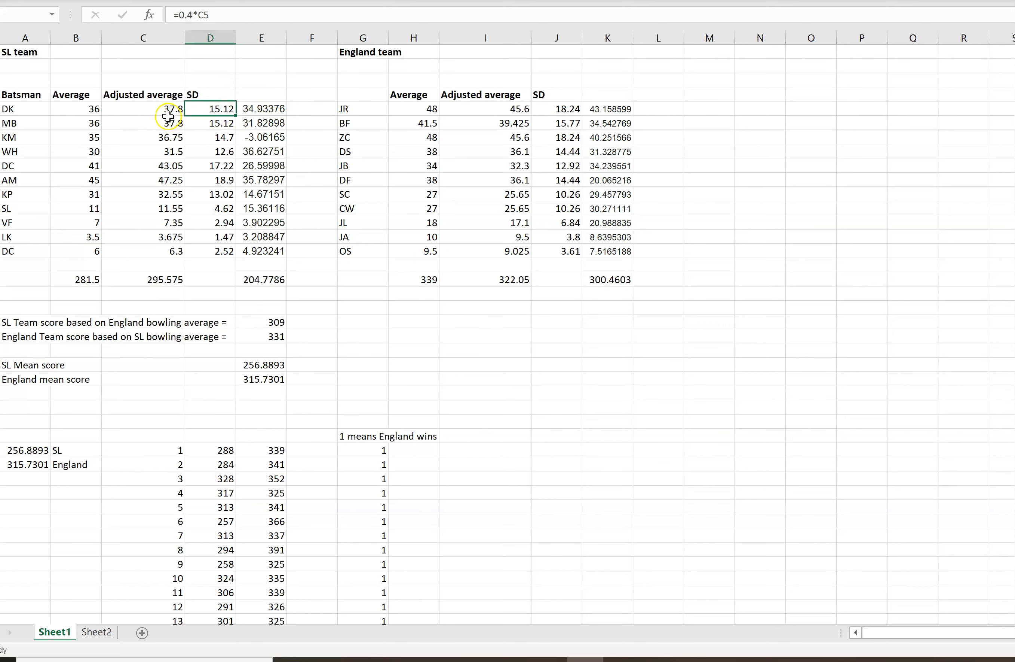
mouse_move(327, 90)
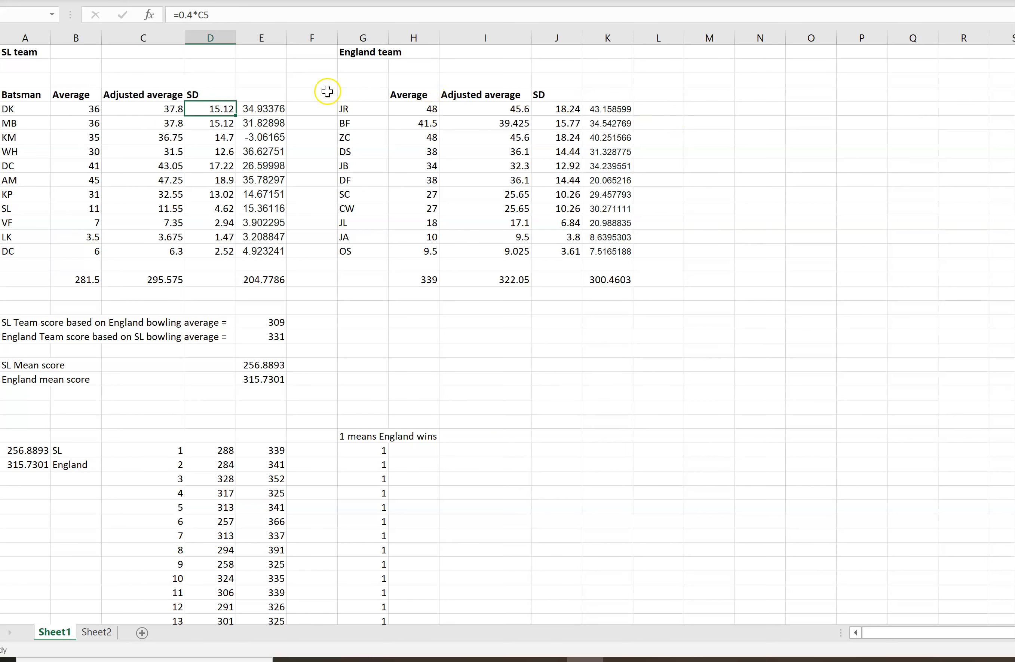
mouse_move(360, 92)
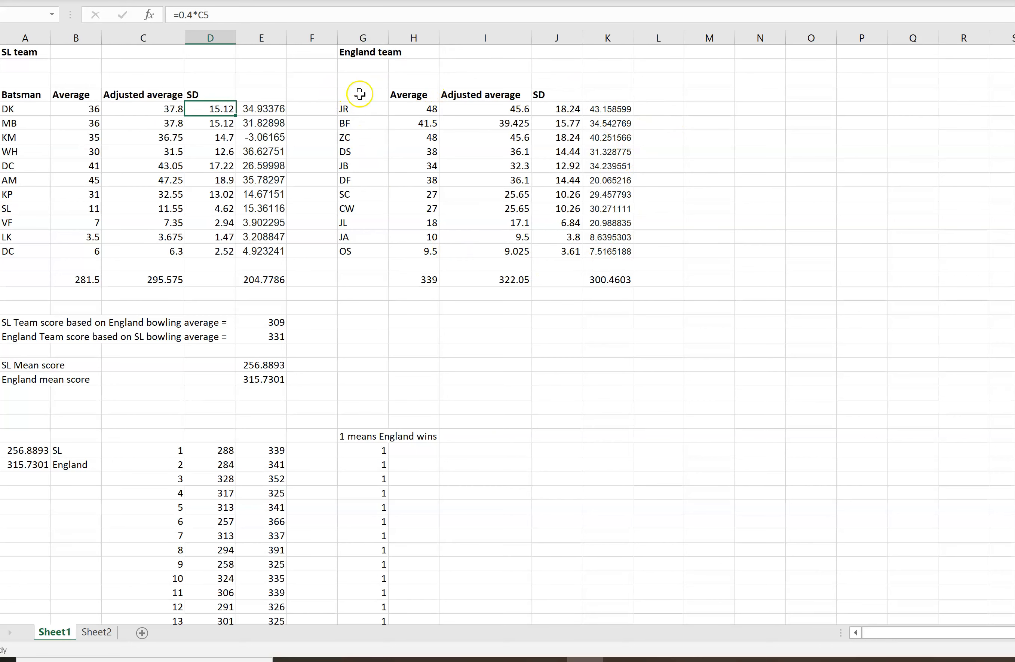
mouse_move(350, 115)
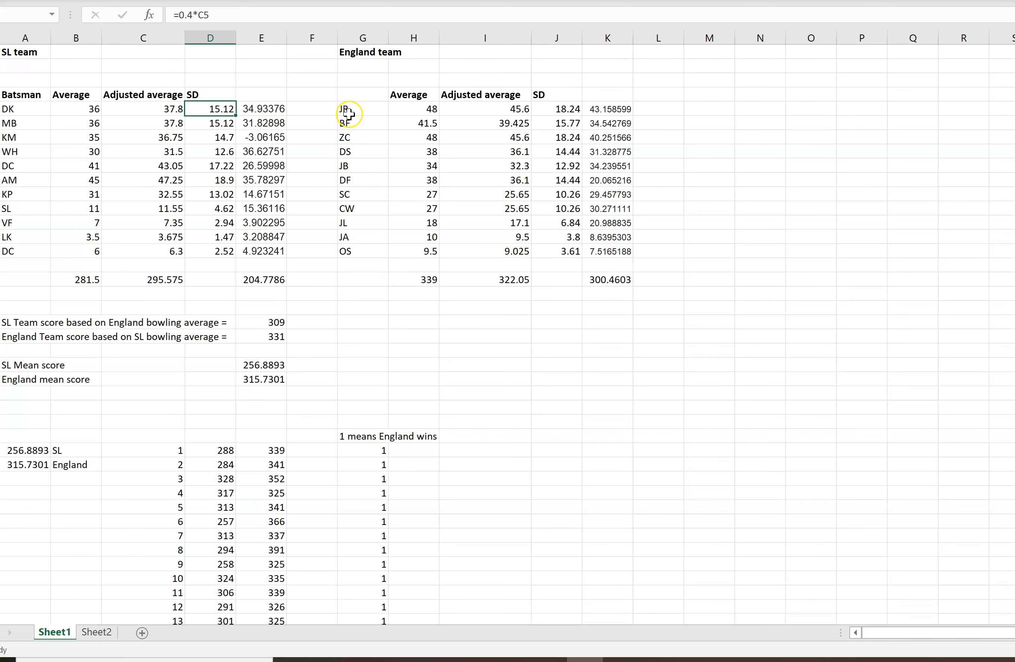
mouse_move(350, 284)
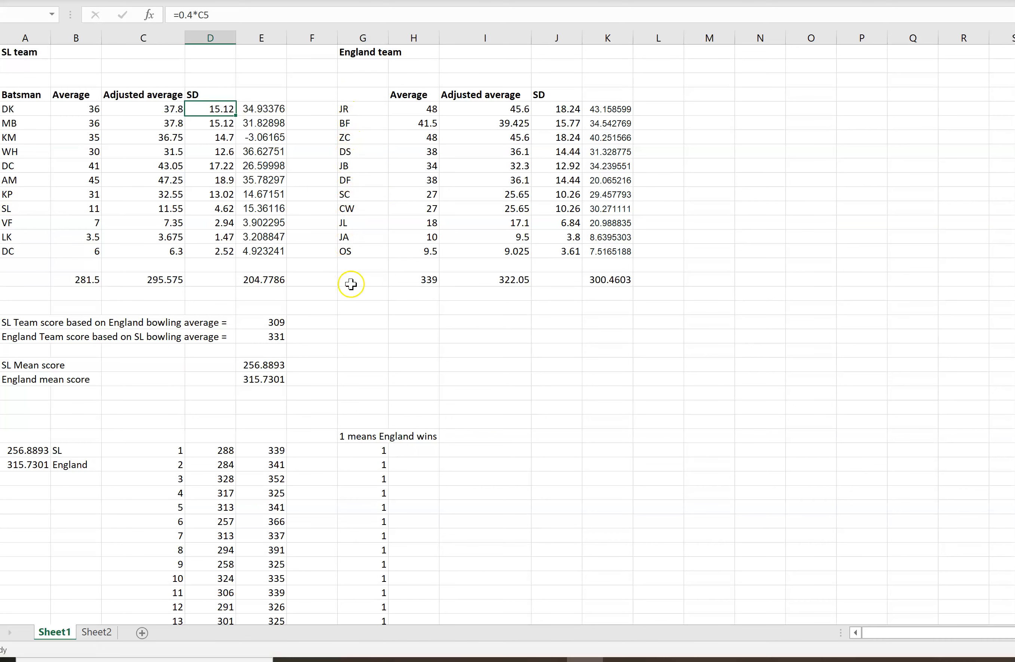
- Check the recalculated predicted scores of 309 and 331 and the 16 simulated England wins
scroll(down, 3)
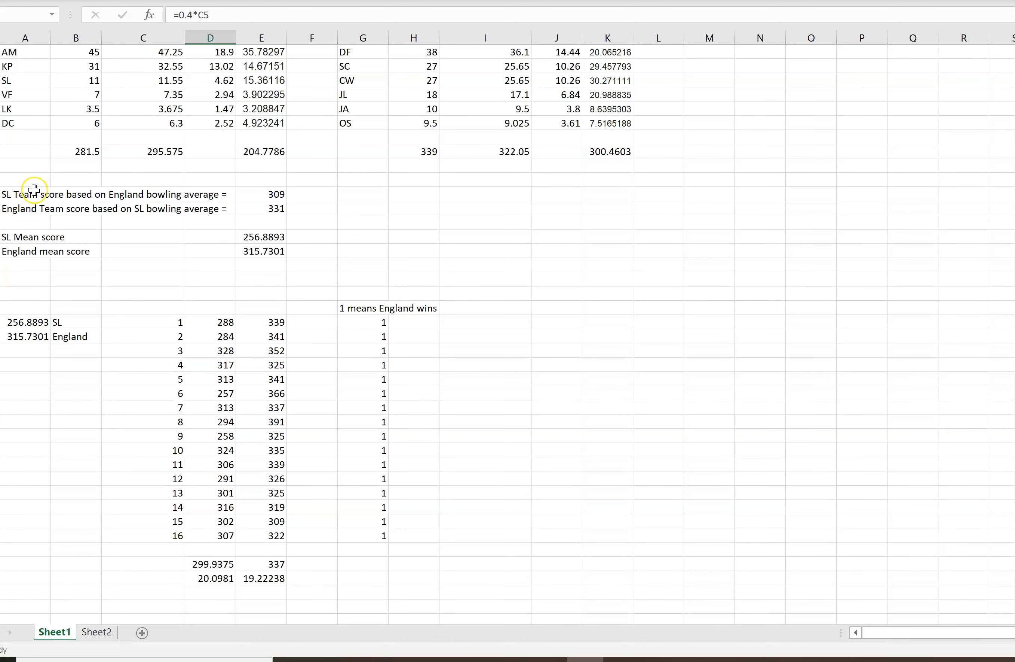
mouse_move(512, 215)
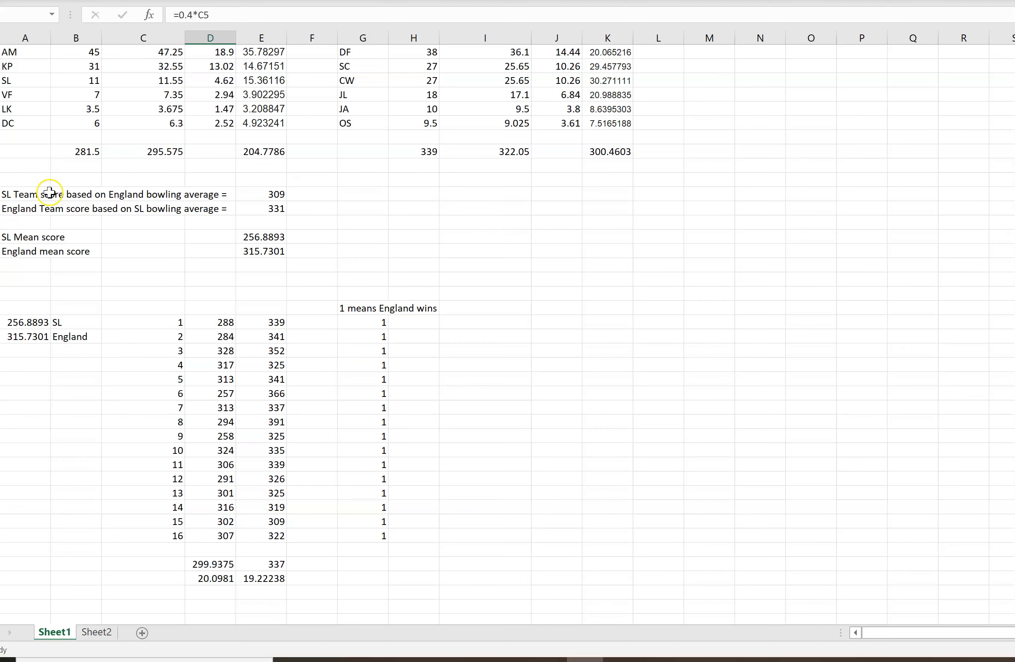
click(46, 194)
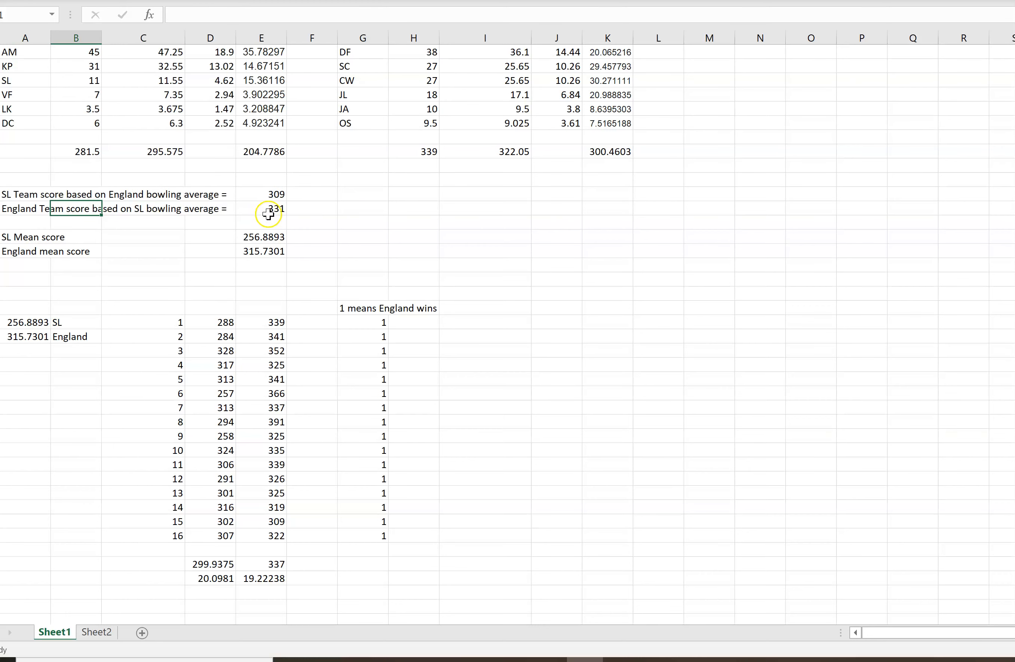
click(262, 208)
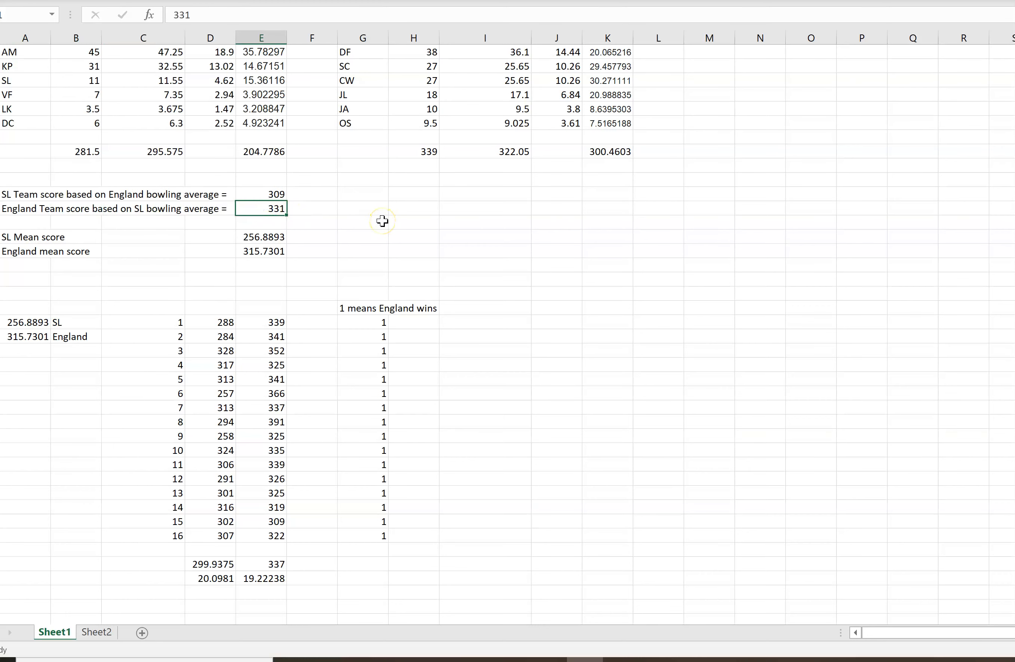
mouse_move(264, 261)
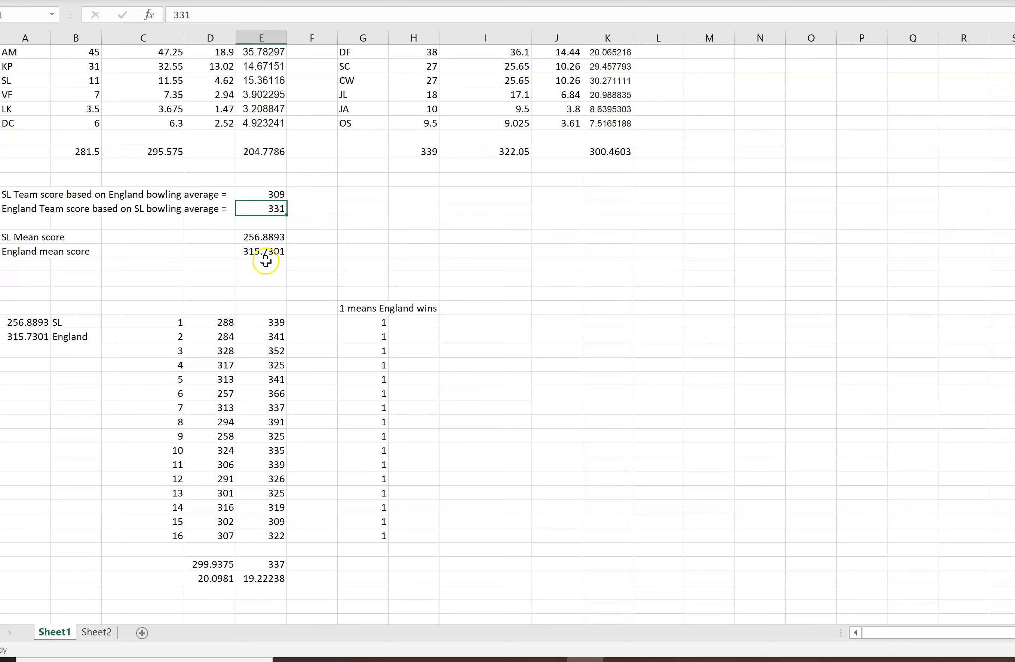
click(262, 265)
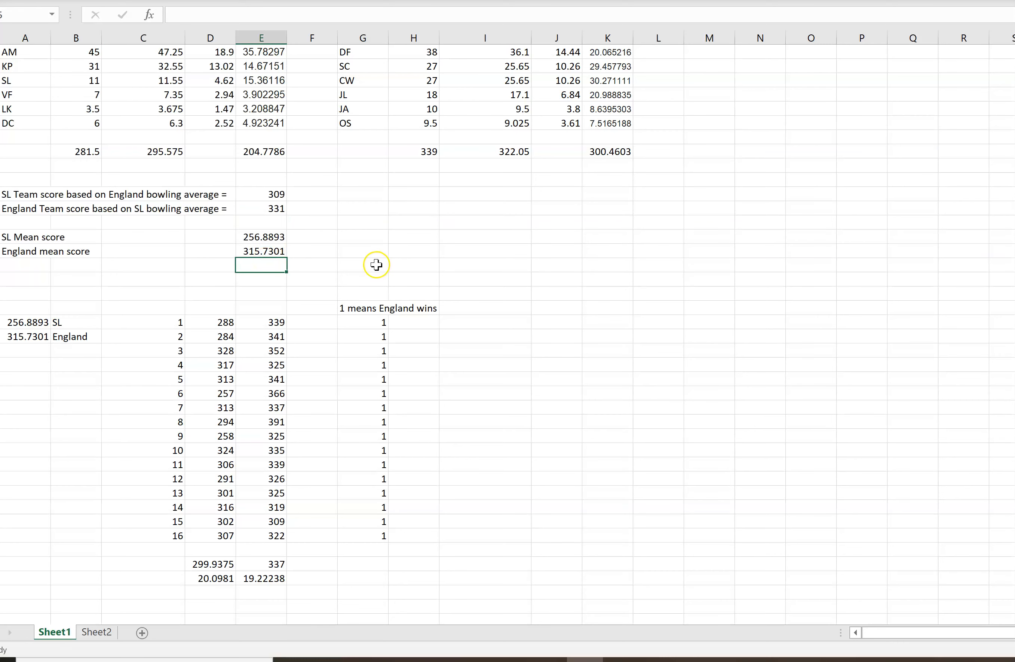
scroll(down, 3)
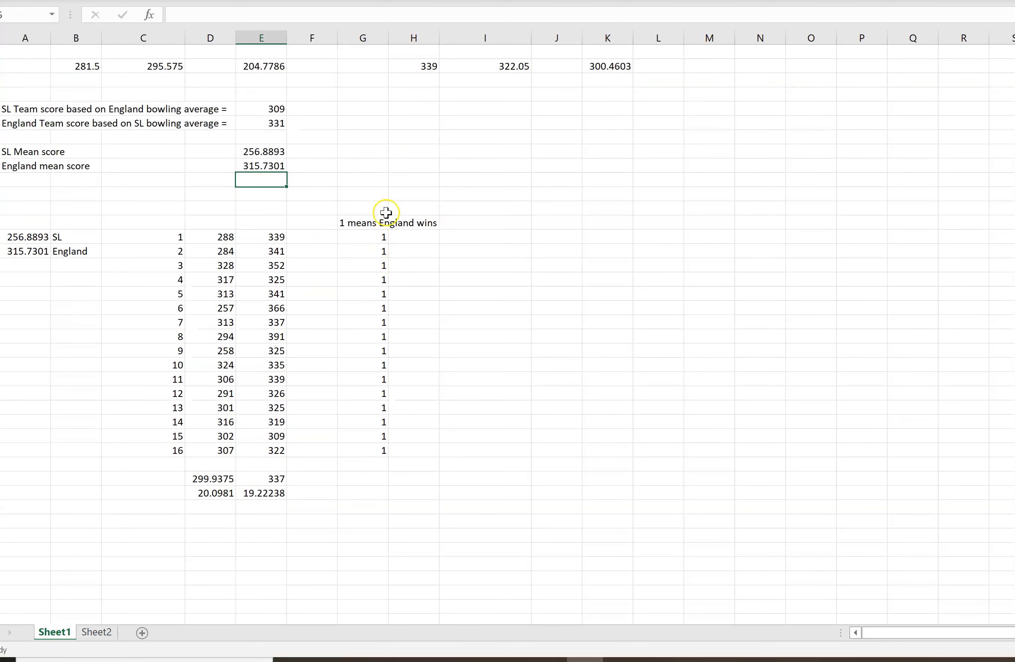
mouse_move(201, 203)
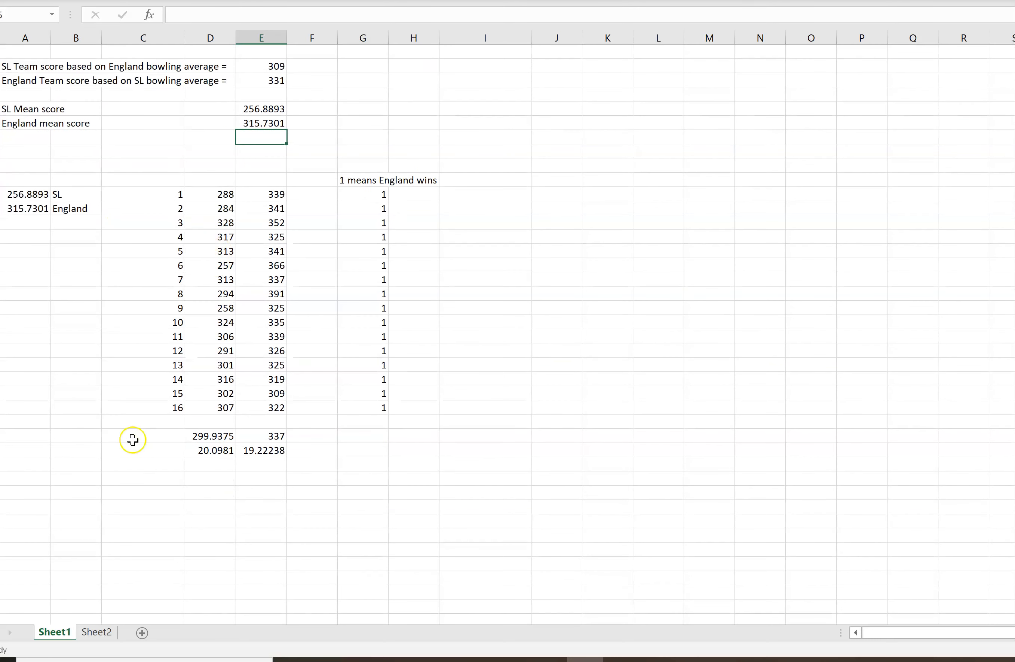
mouse_move(190, 436)
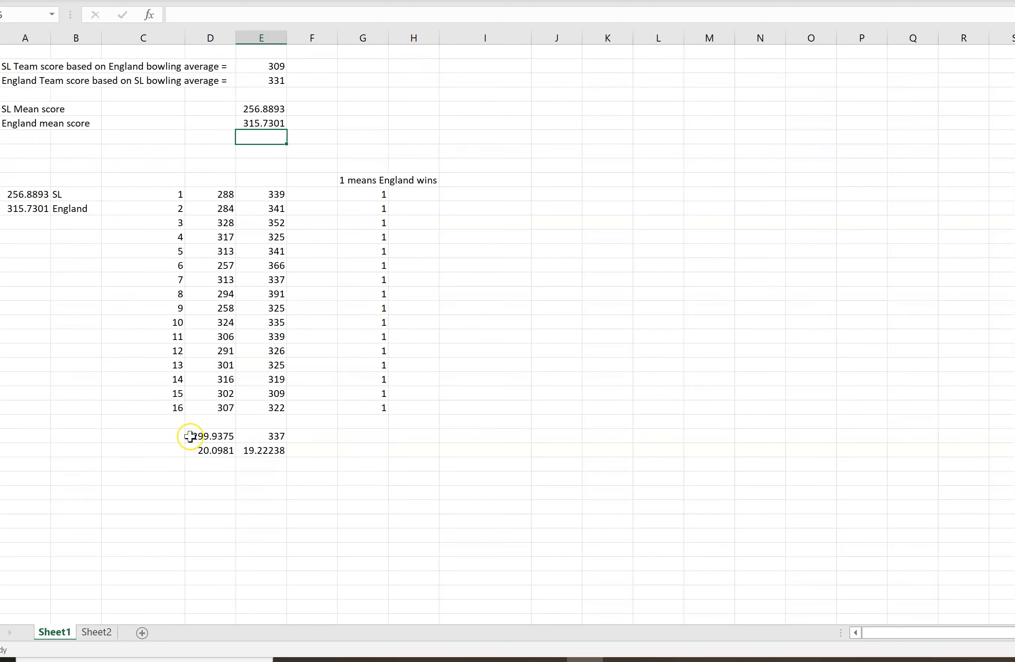
mouse_move(378, 407)
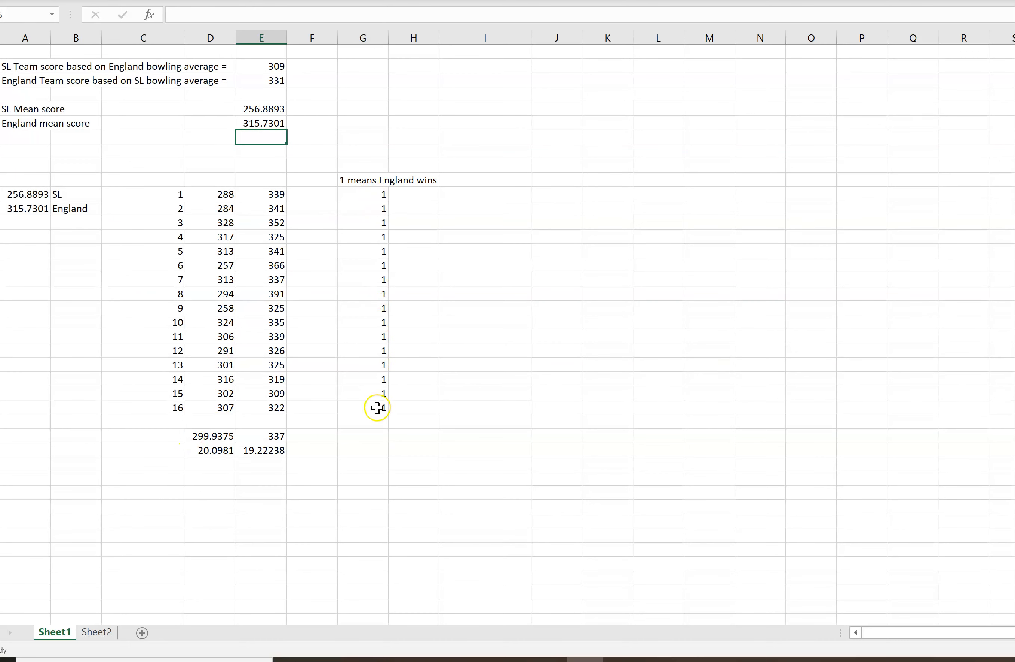
mouse_move(385, 258)
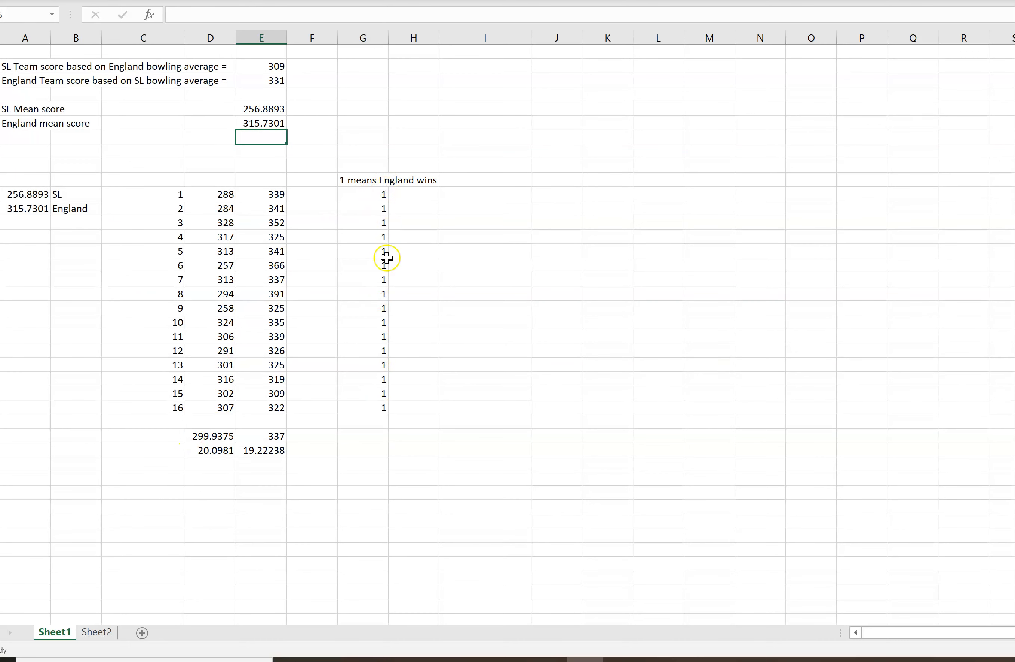
mouse_move(383, 415)
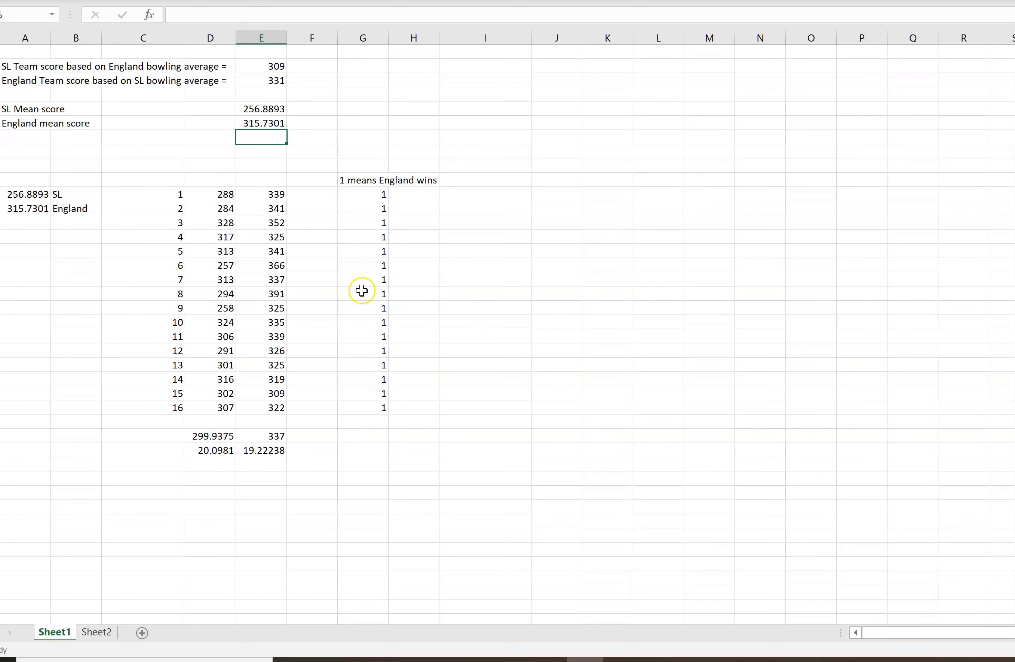
mouse_move(51, 253)
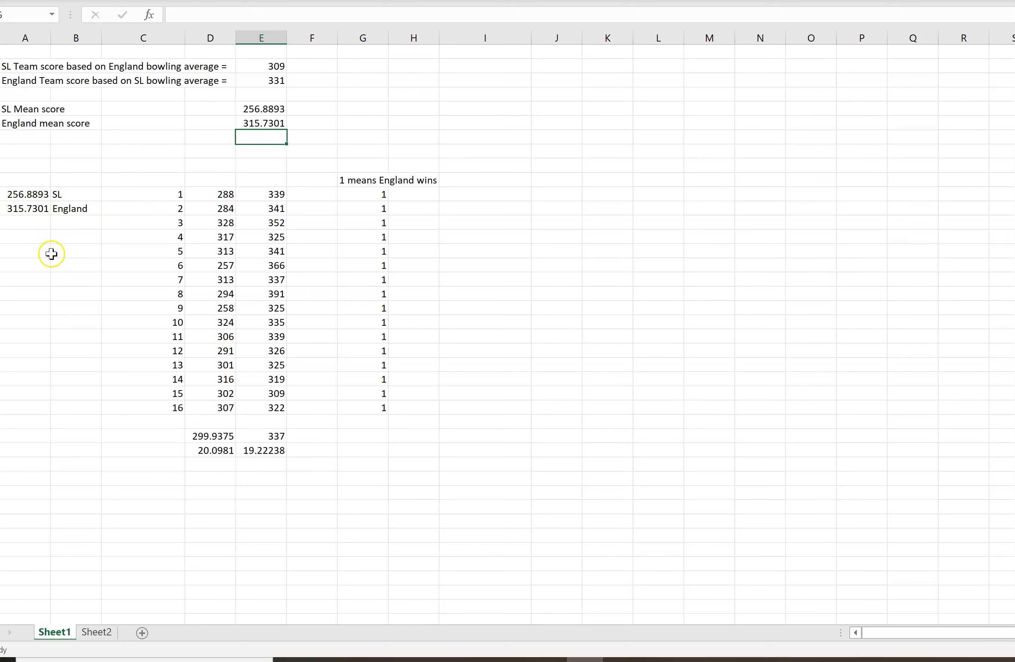
mouse_move(70, 287)
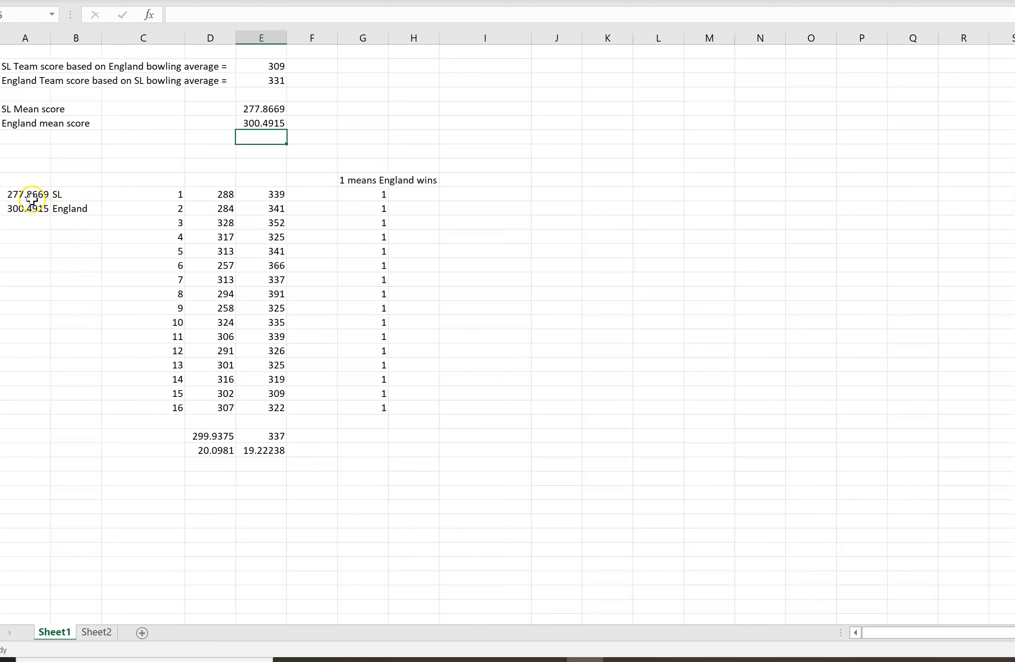
click(27, 208)
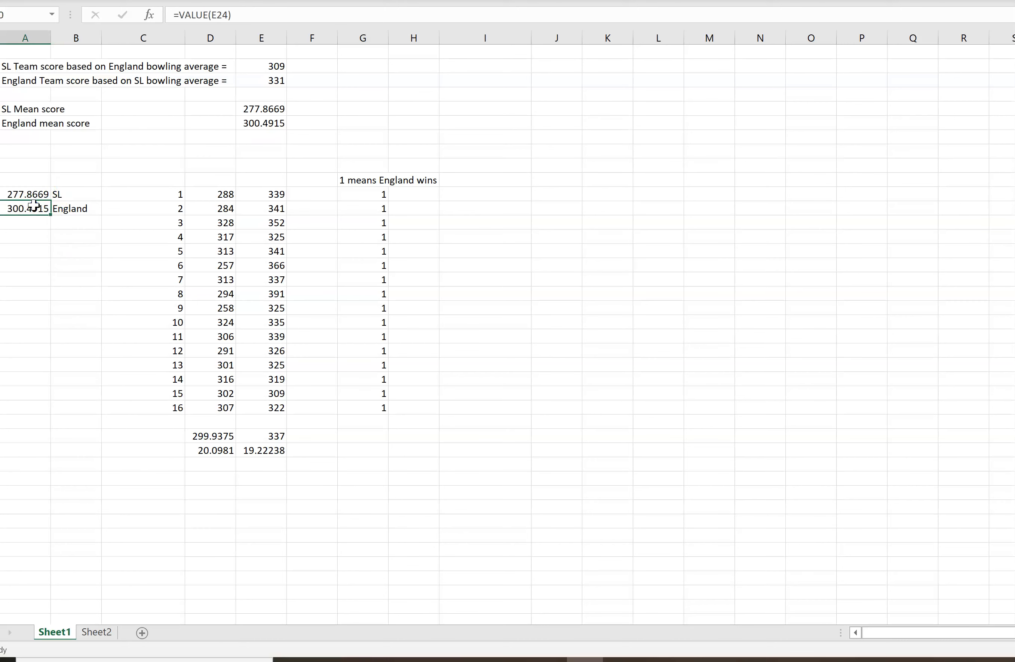
click(76, 195)
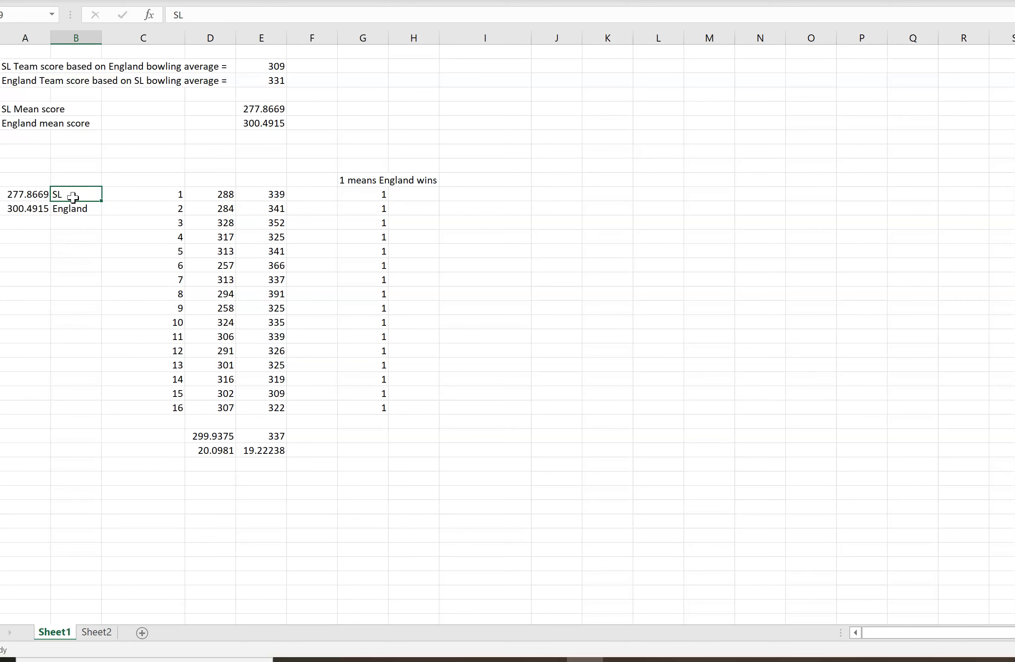
click(75, 208)
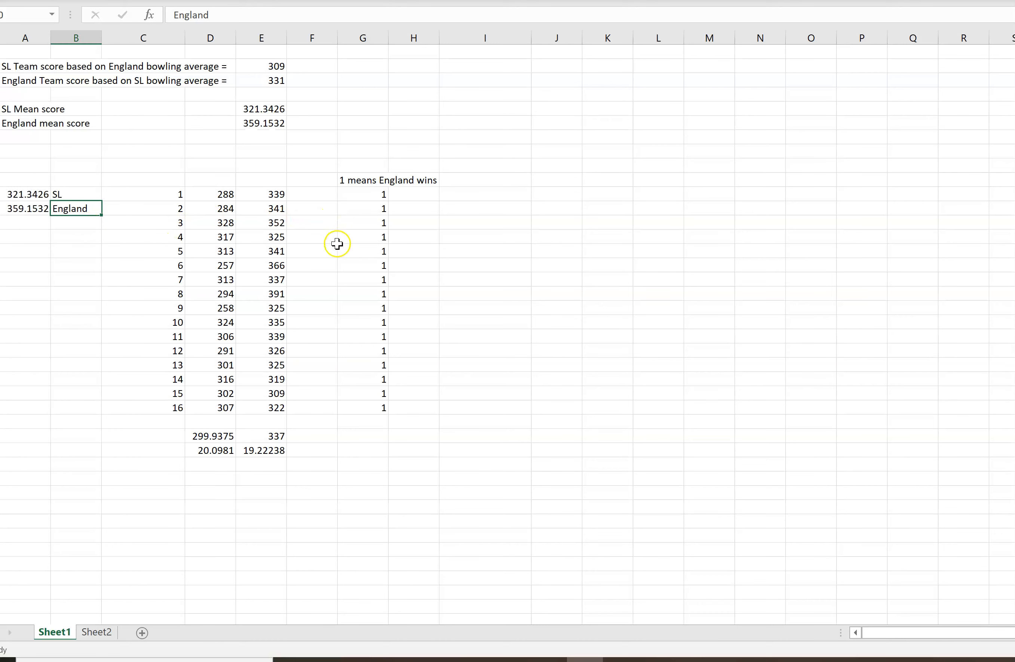
mouse_move(335, 241)
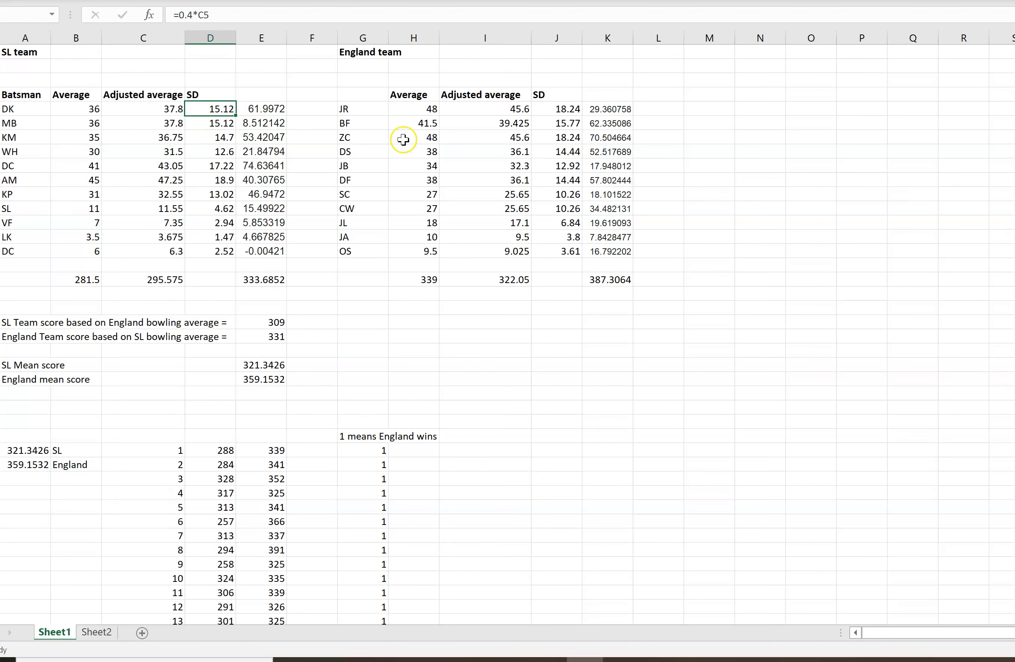
mouse_move(399, 137)
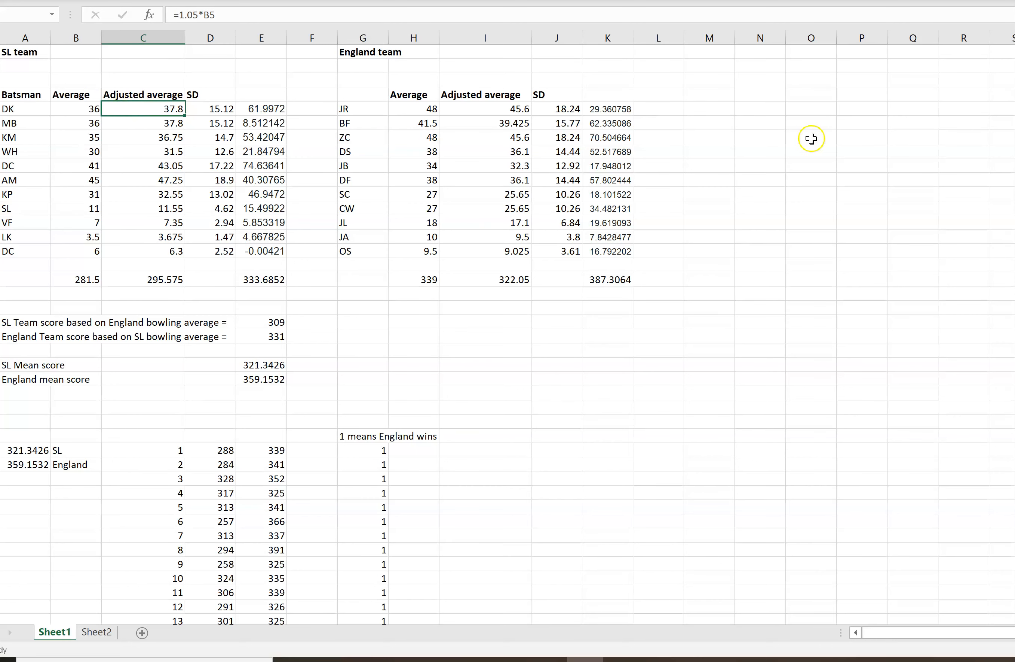
mouse_move(799, 137)
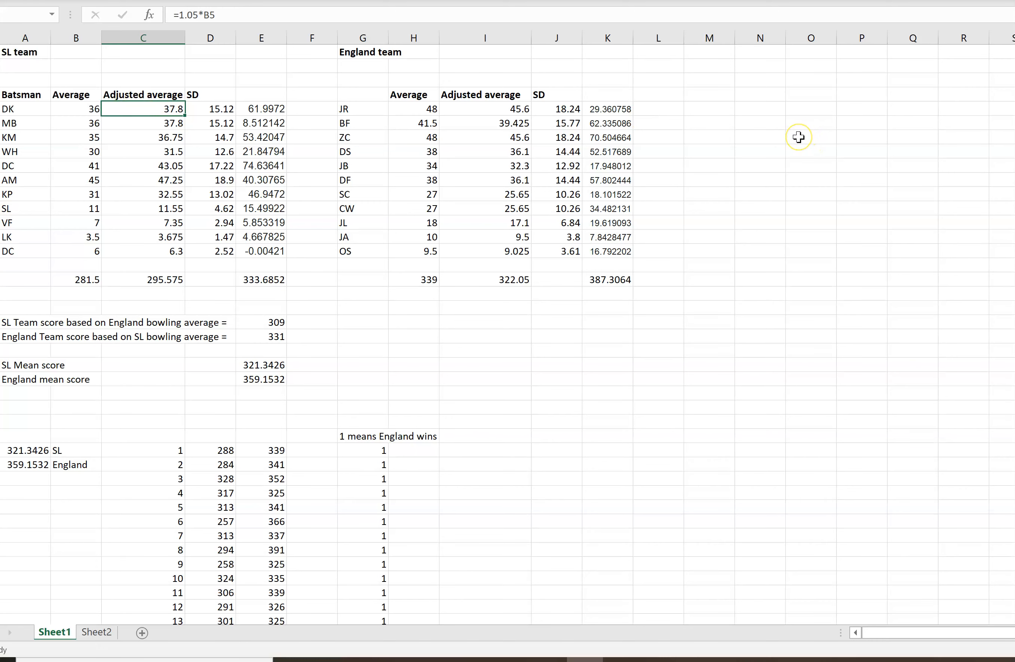
scroll(down, 3)
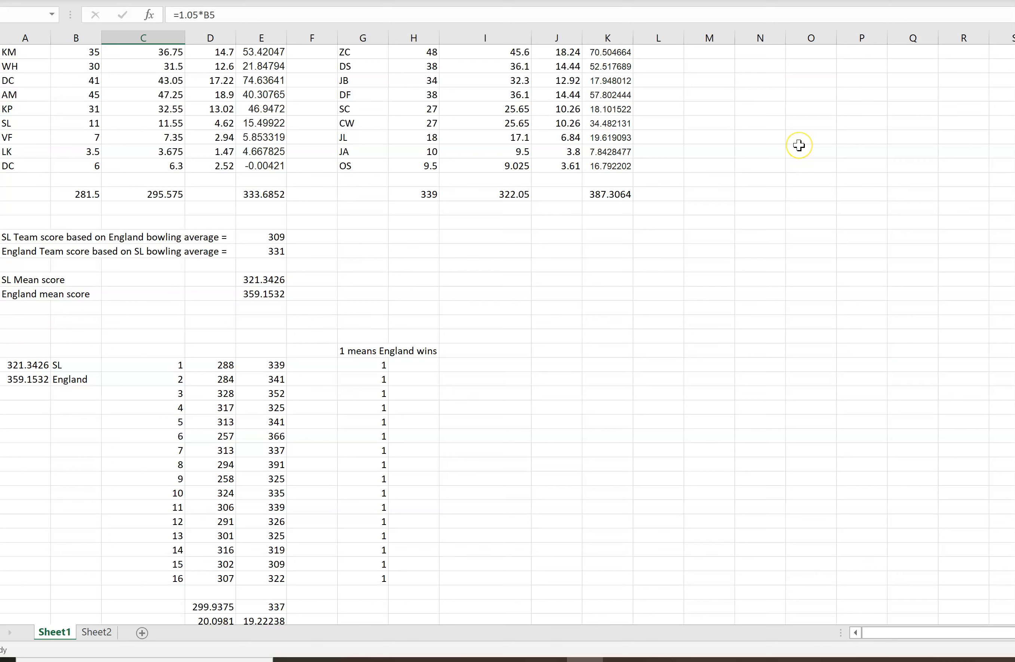
mouse_move(800, 145)
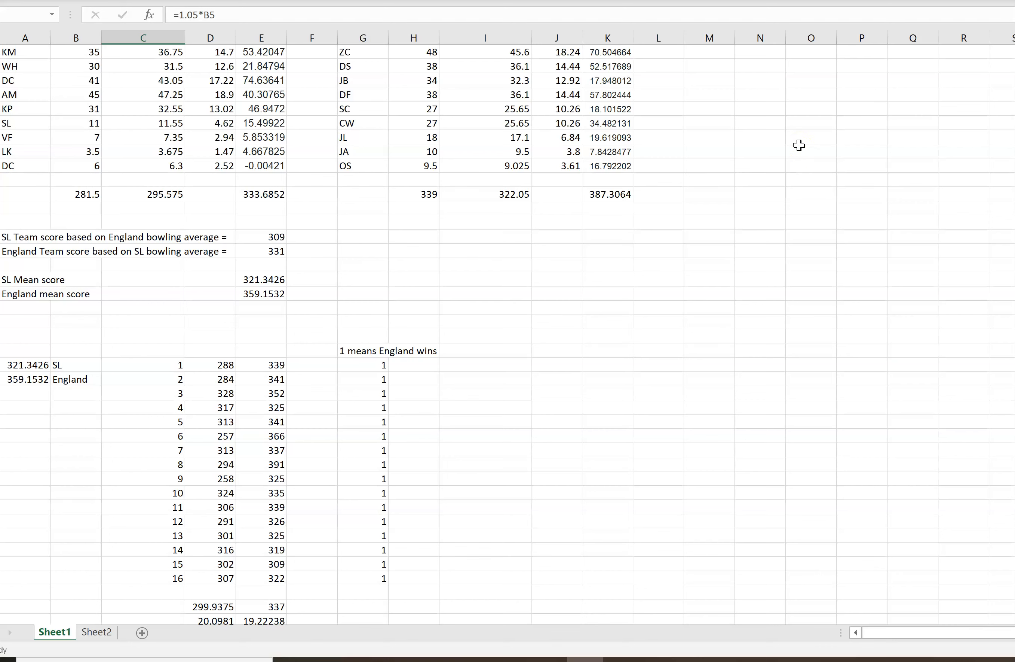
mouse_move(565, 273)
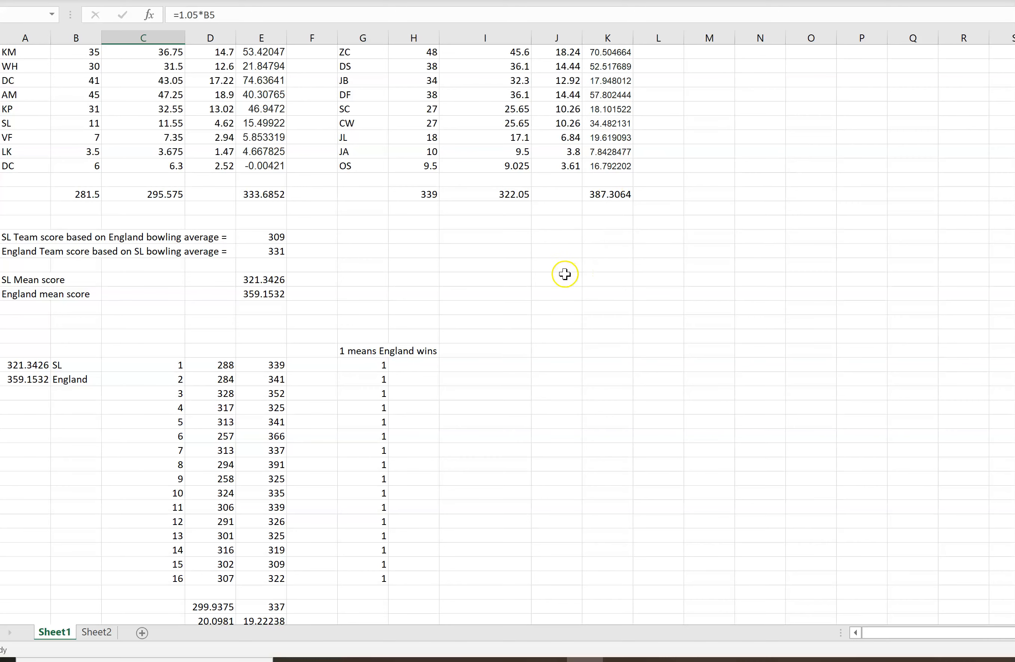
mouse_move(562, 273)
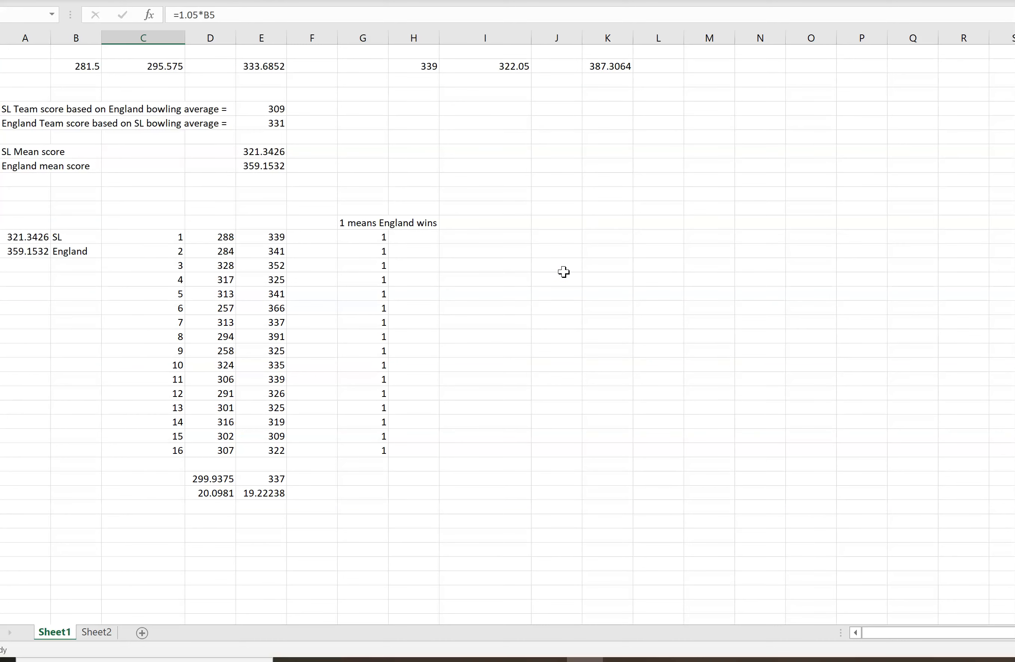
mouse_move(564, 263)
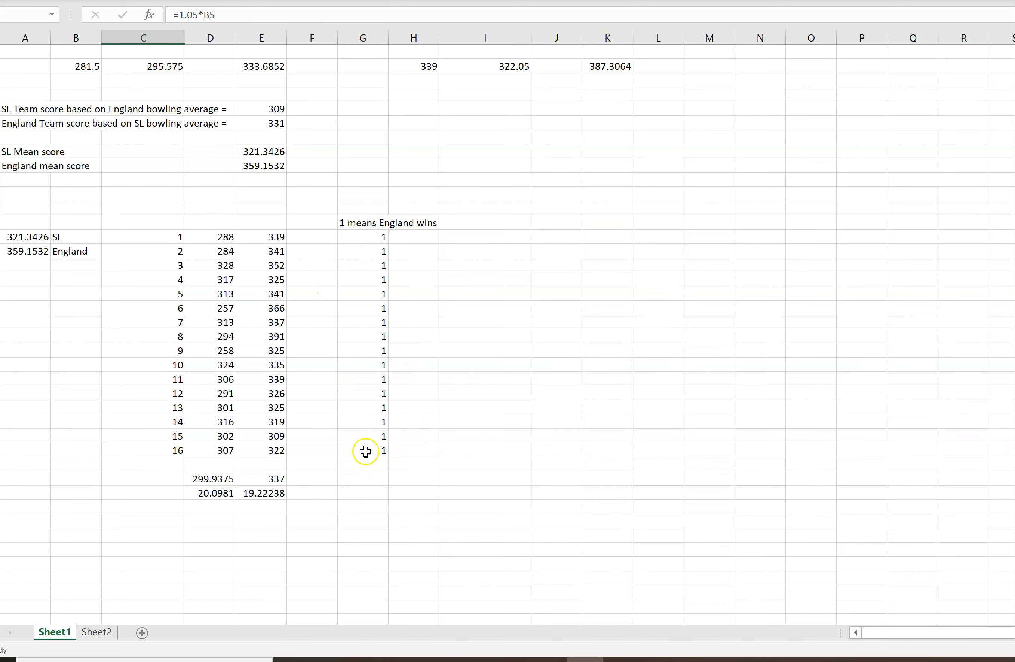
mouse_move(228, 463)
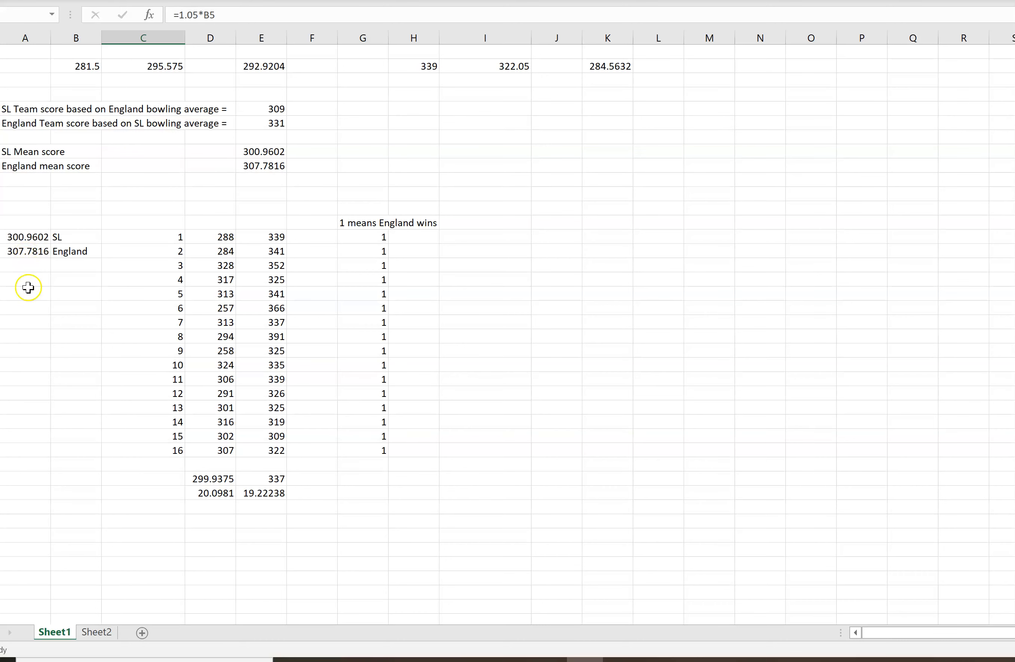
mouse_move(43, 240)
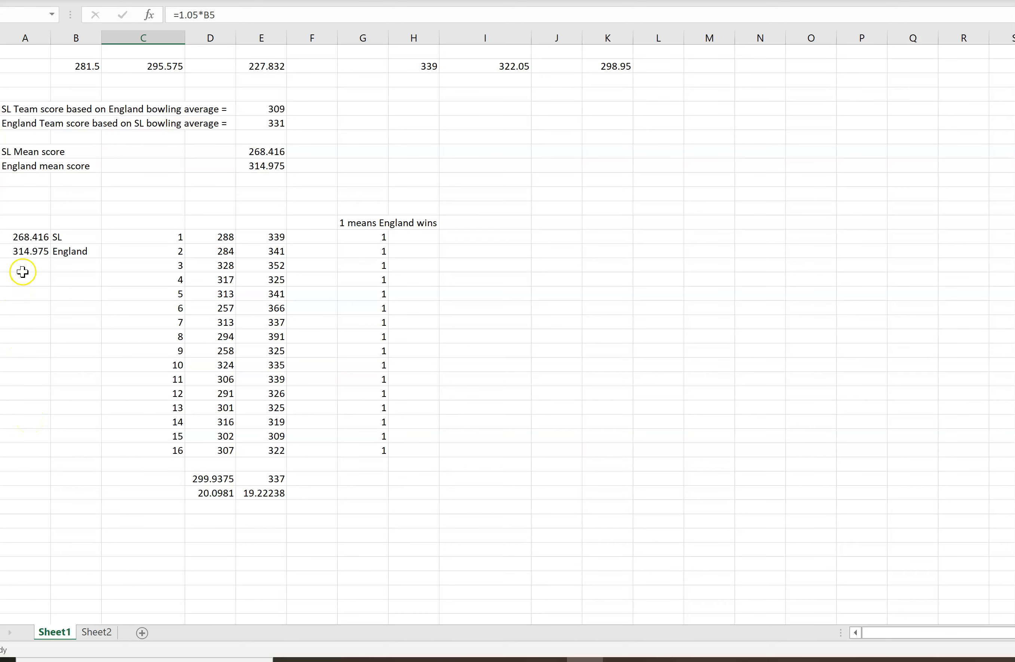
mouse_move(250, 555)
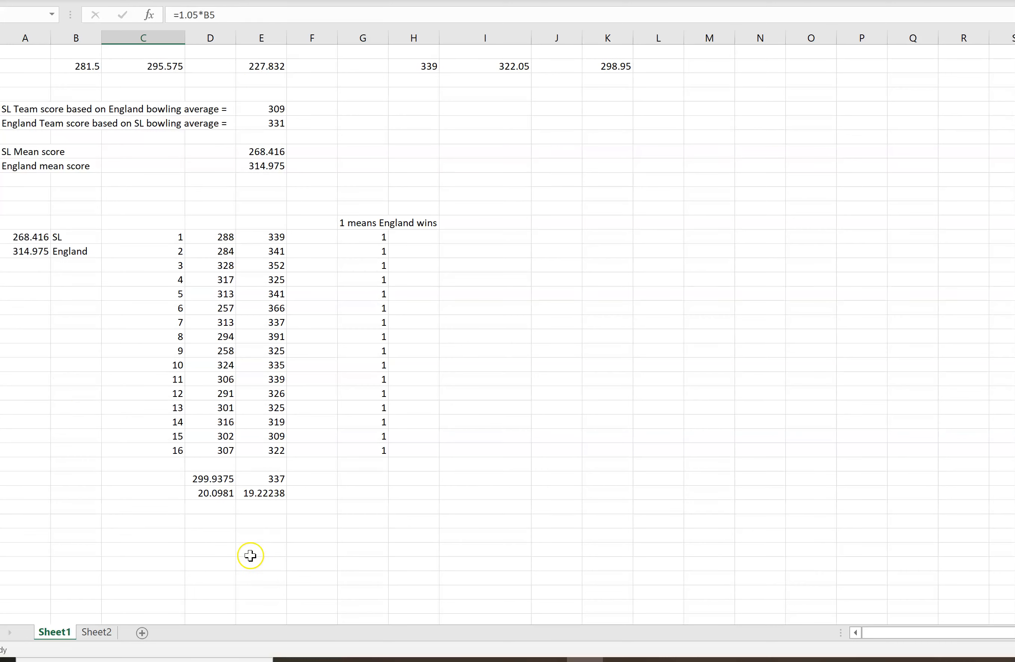
- Scroll back up to the recalculated SL and England mean scores
scroll(up, 3)
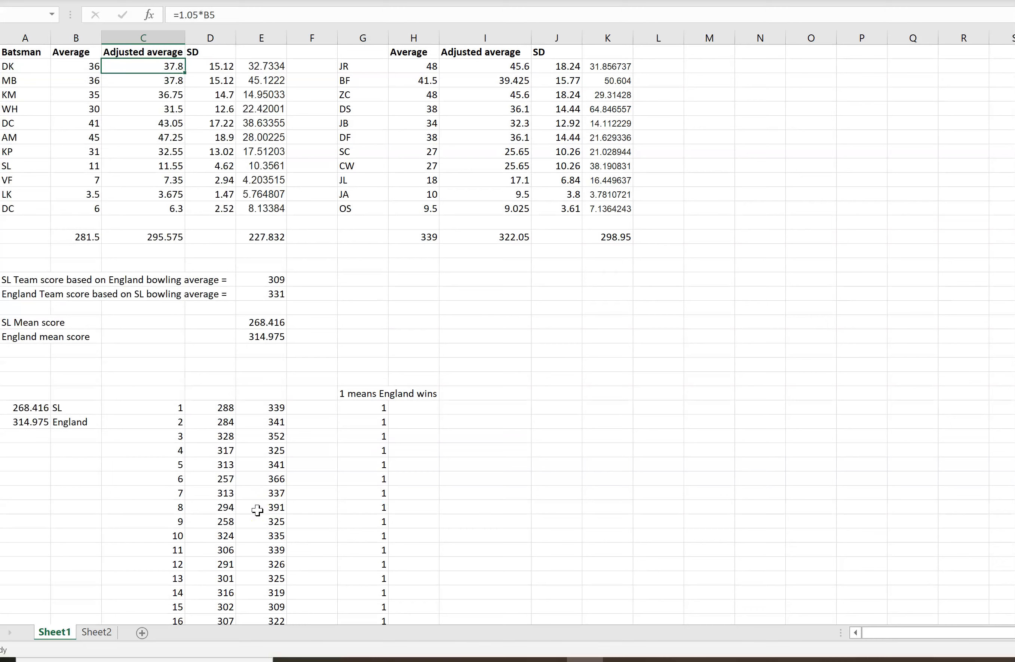
mouse_move(257, 517)
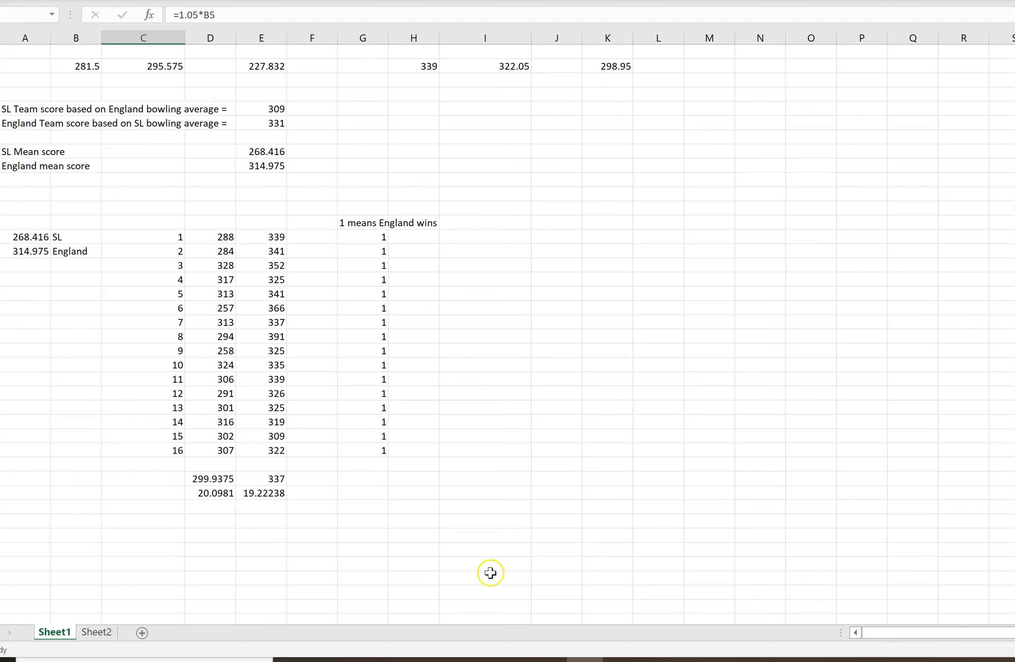
mouse_move(488, 573)
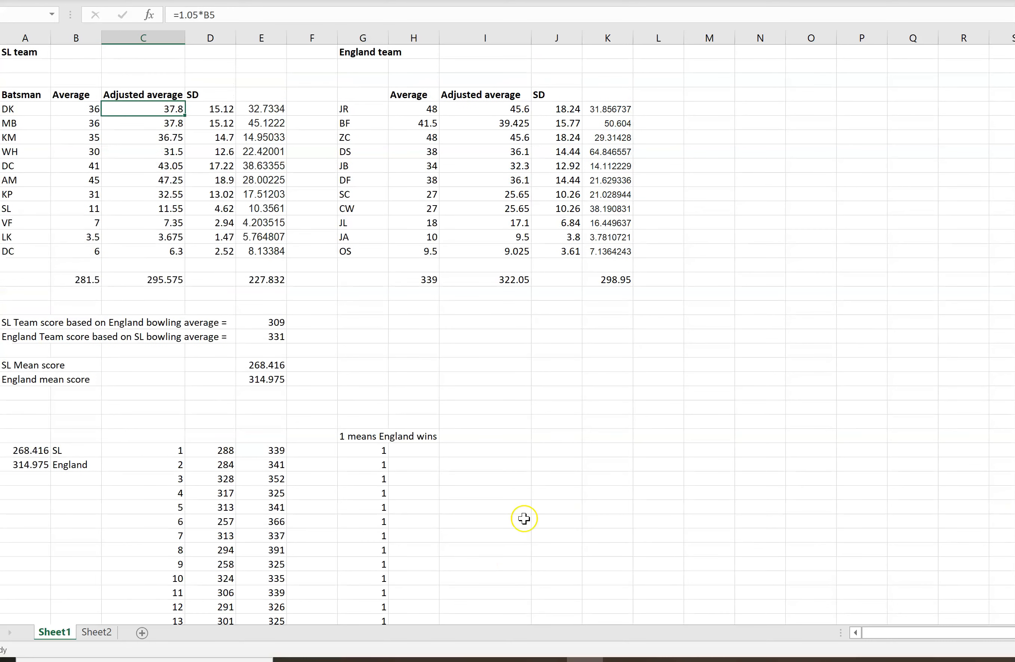
mouse_move(617, 451)
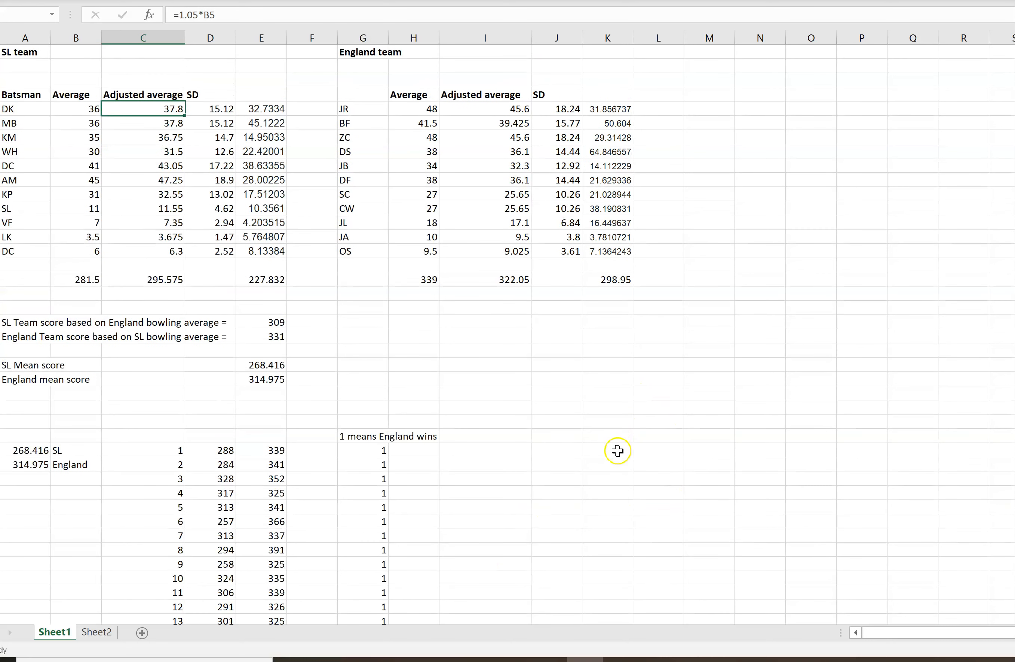
mouse_move(605, 496)
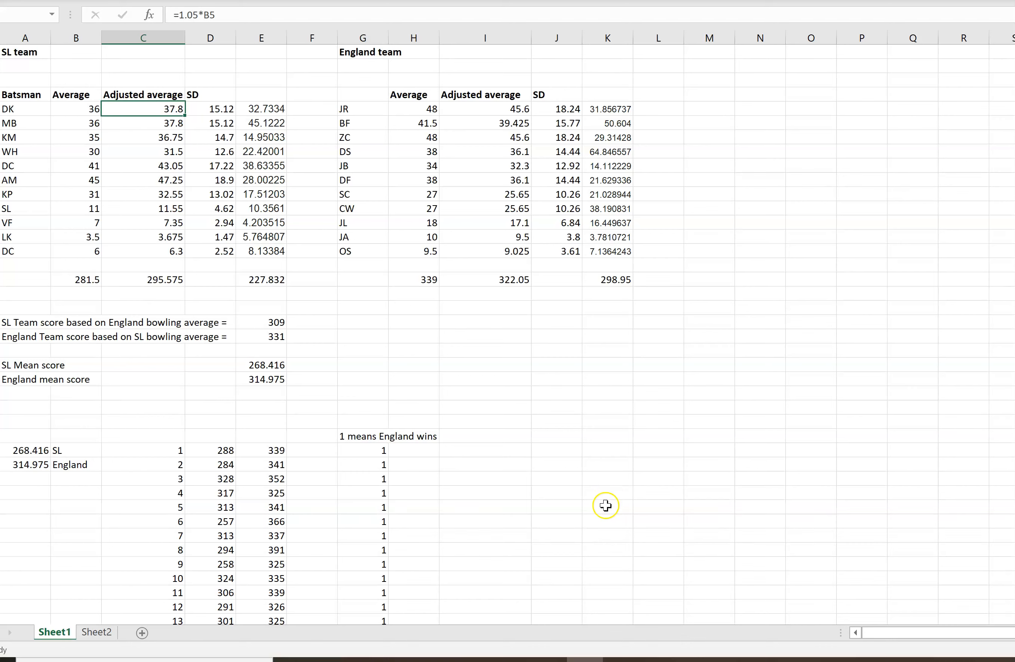
mouse_move(593, 515)
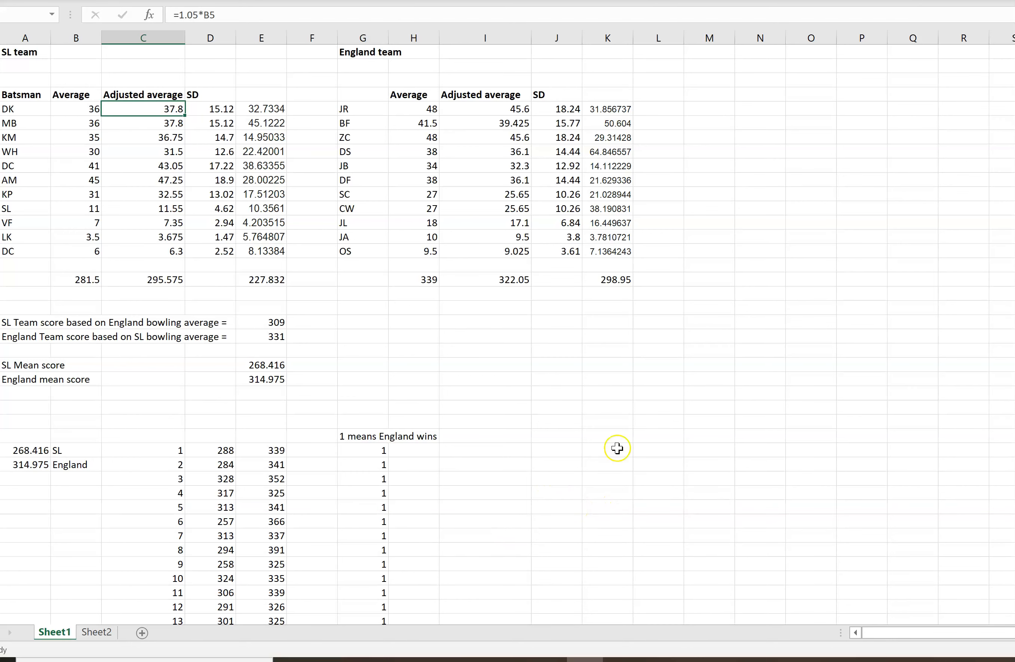
mouse_move(131, 538)
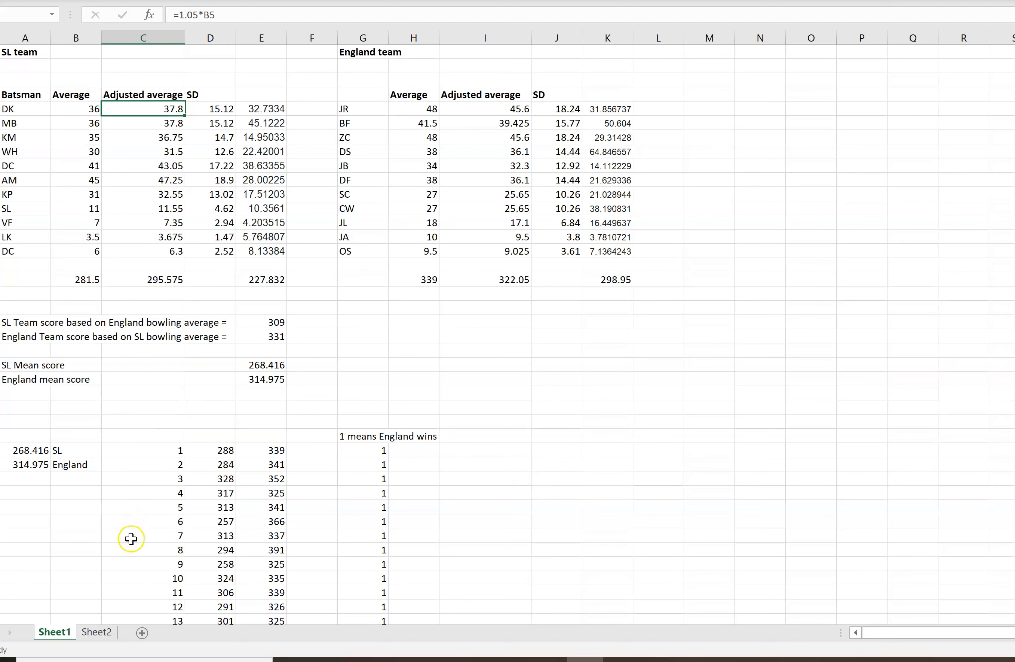
mouse_move(128, 533)
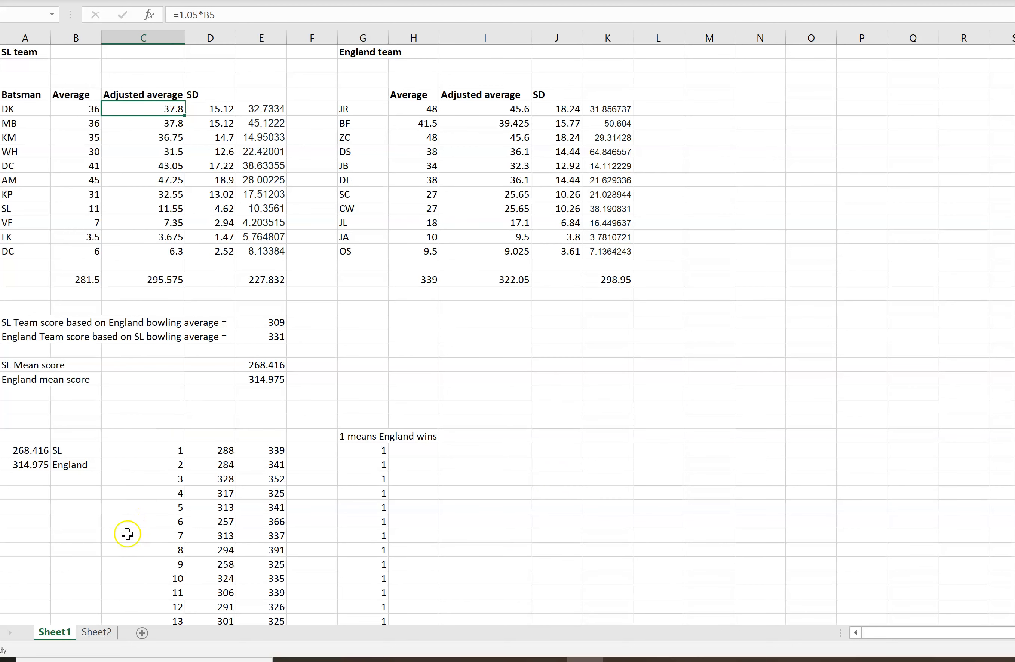
scroll(down, 3)
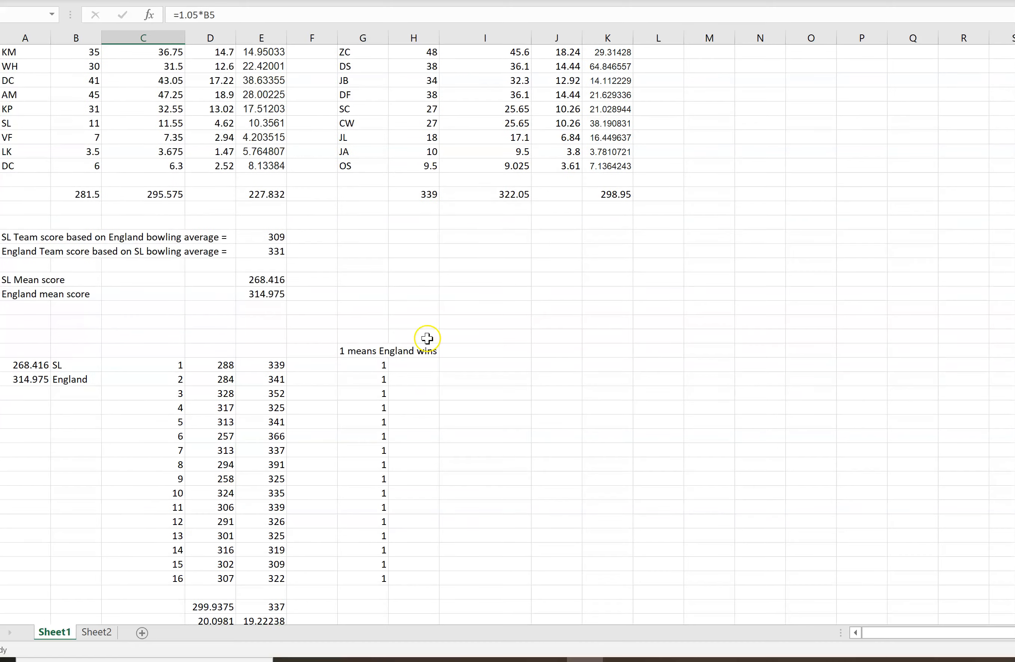
scroll(down, 3)
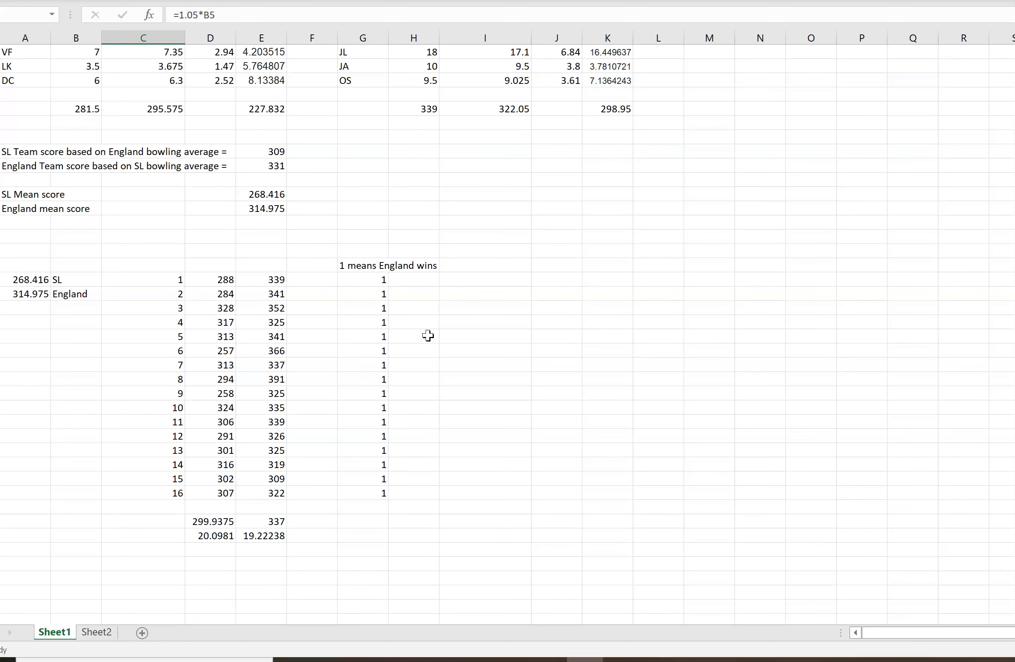
scroll(down, 3)
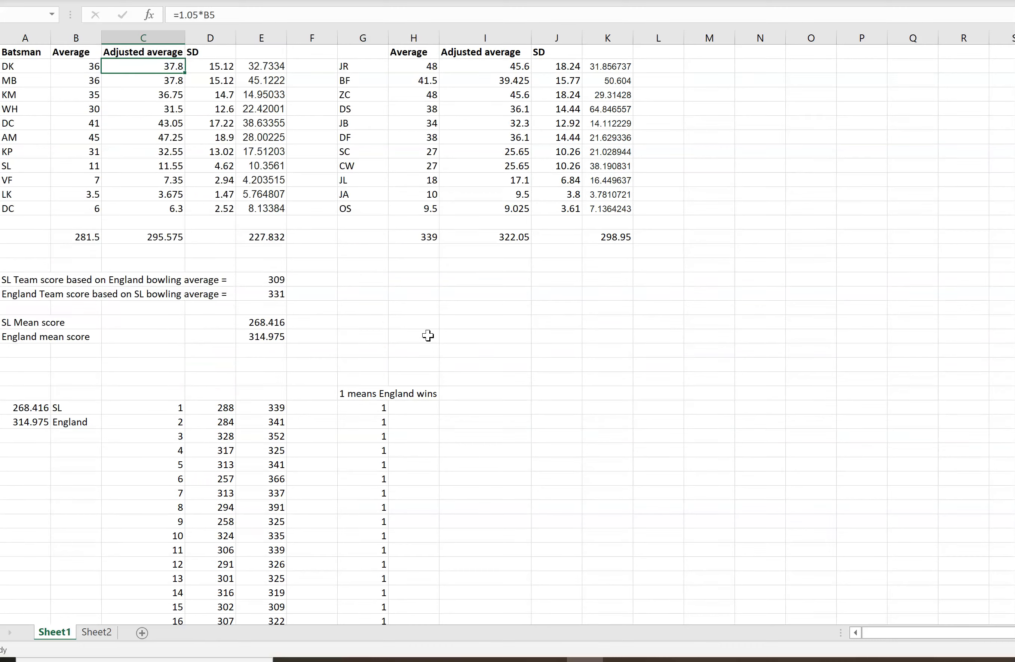
mouse_move(137, 443)
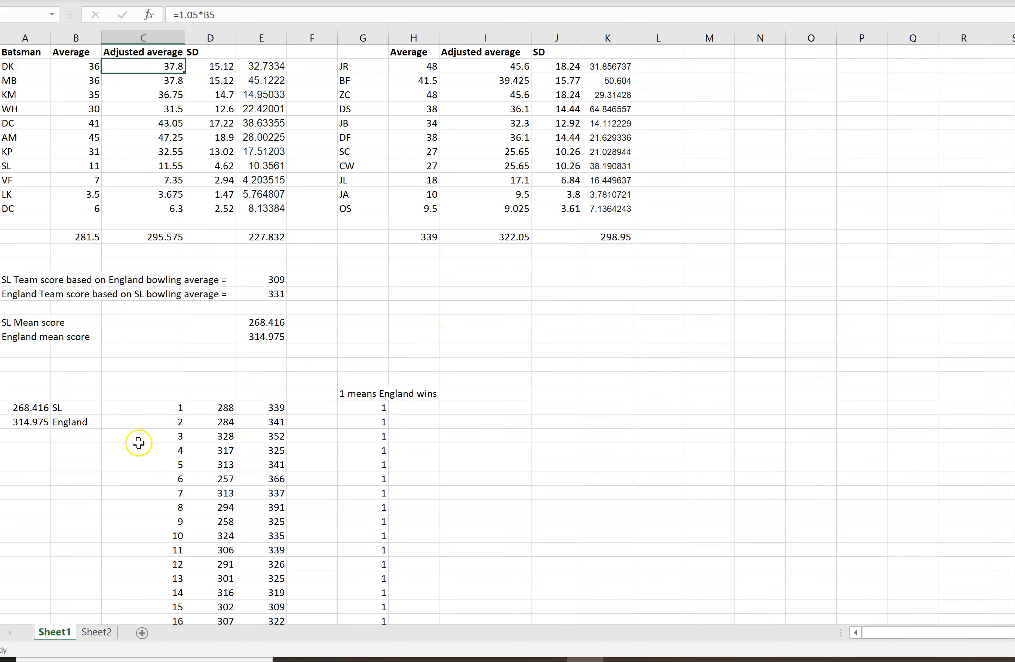